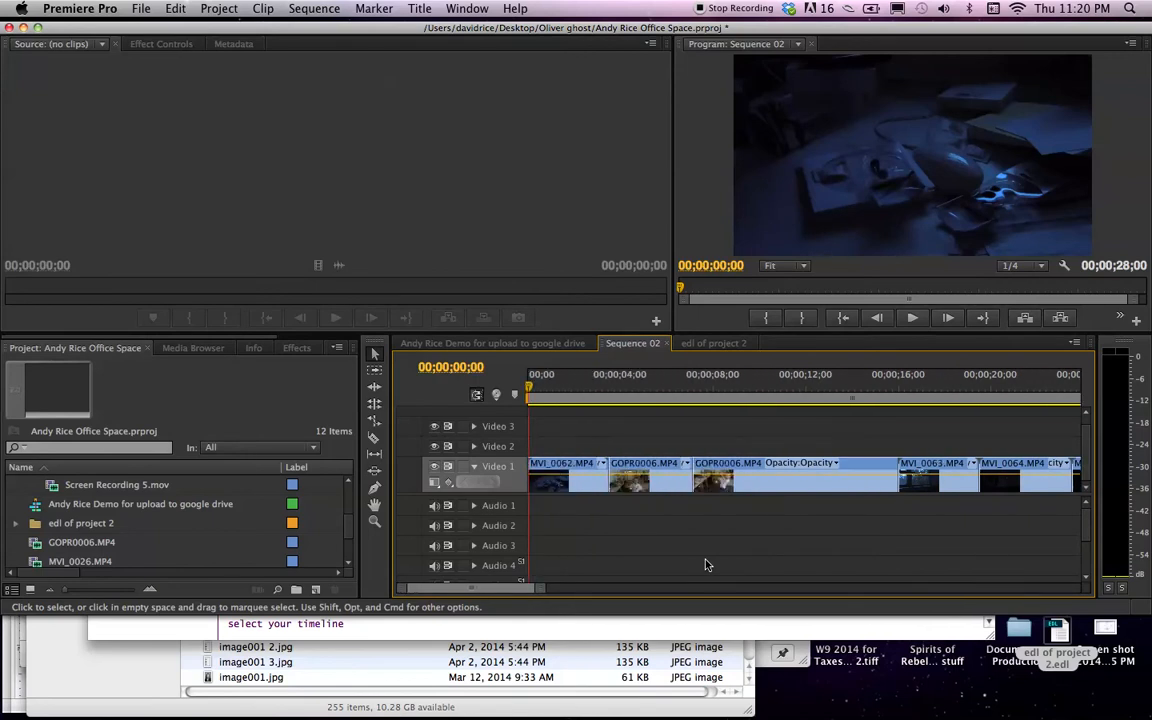
- Zoom the timeline out so the whole Sequence 02 edit is visible
click(685, 540)
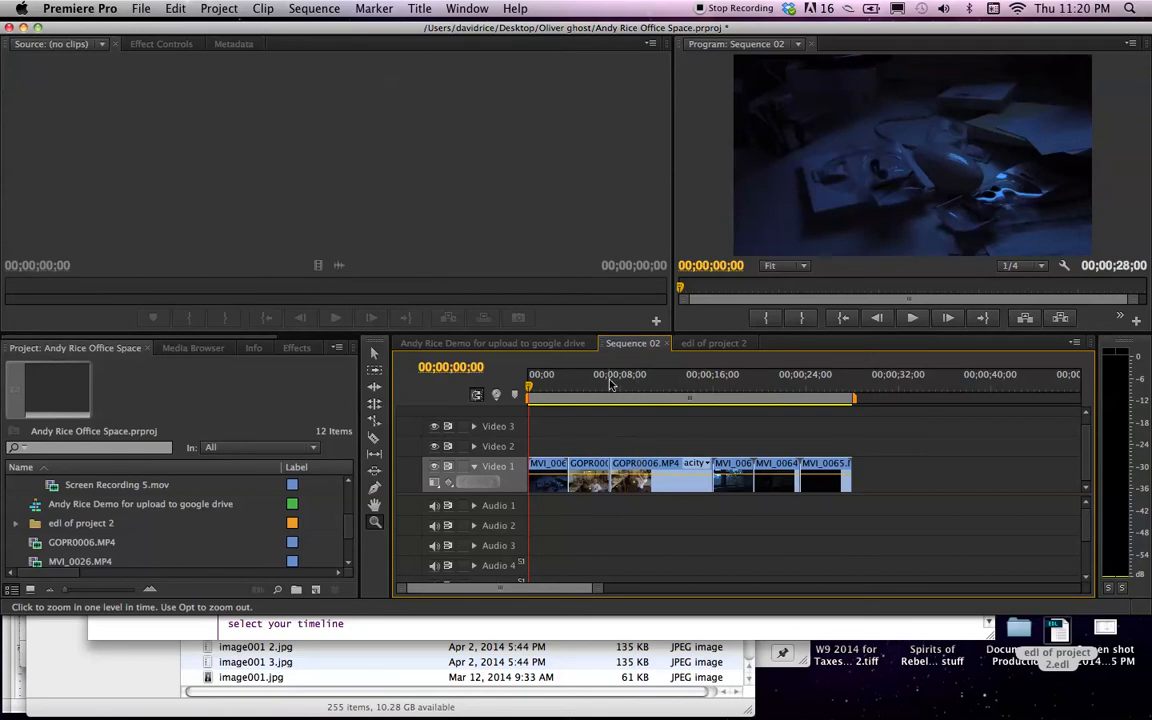
mouse_move(590, 368)
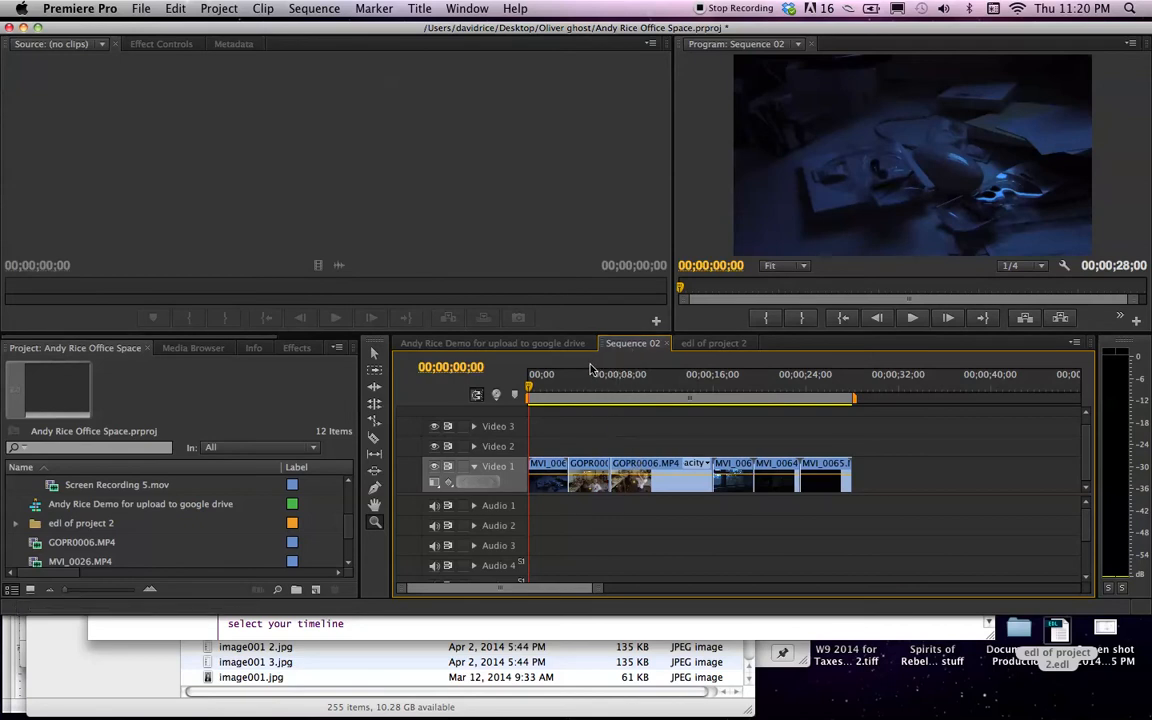
mouse_move(404, 494)
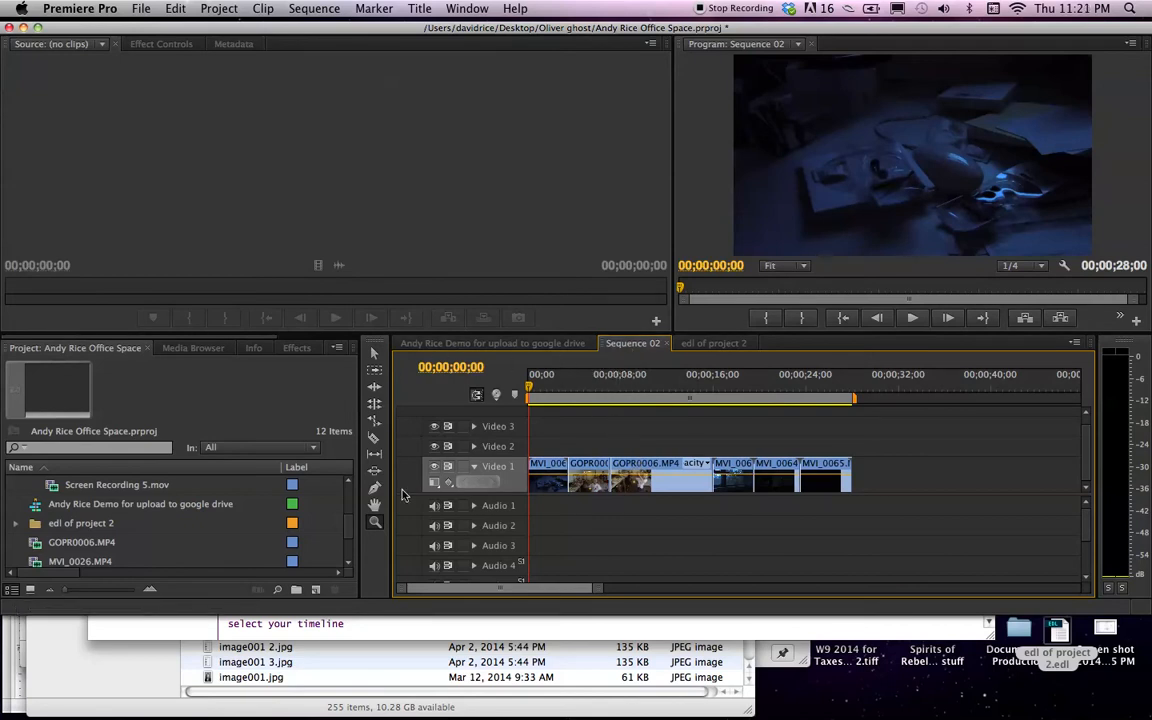
mouse_move(409, 255)
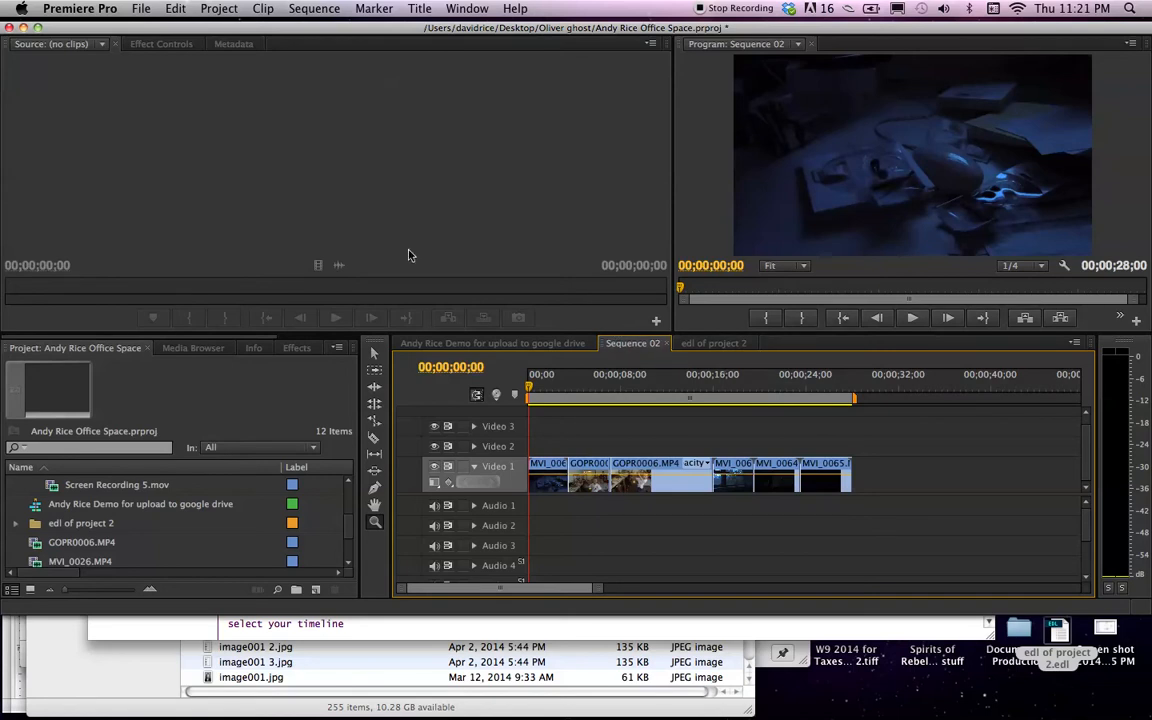
- Export Sequence 02 as a CMX3600 EDL titled Andy's Office
click(140, 8)
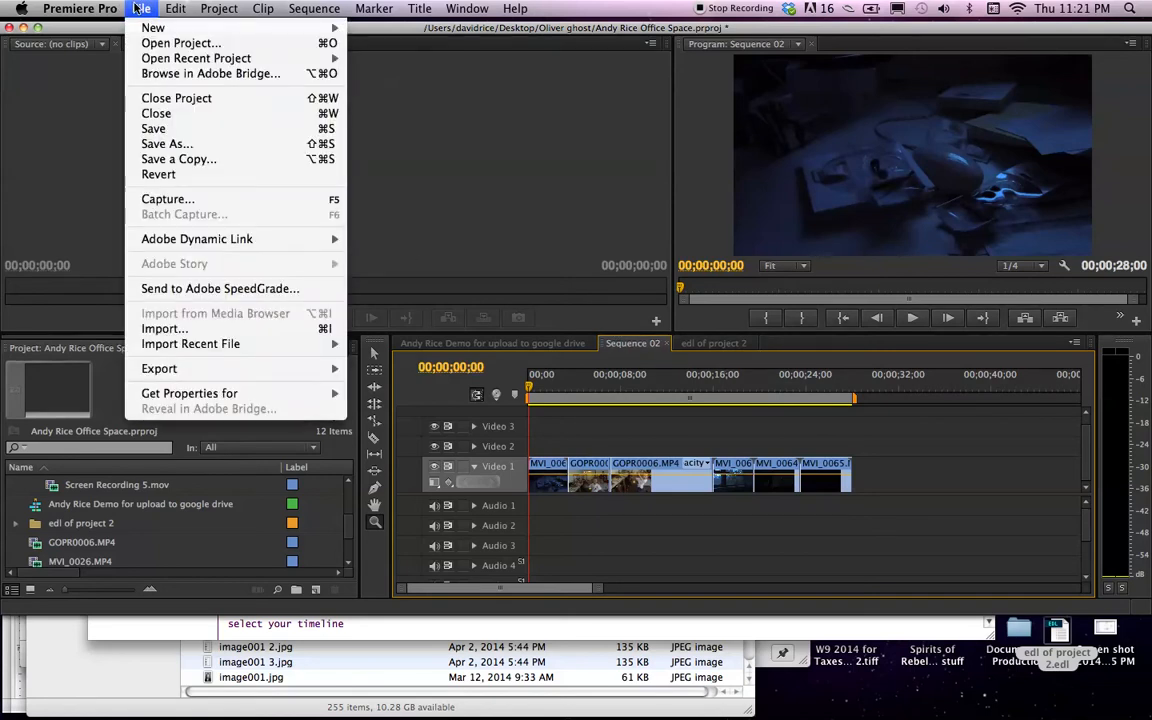
mouse_move(158, 368)
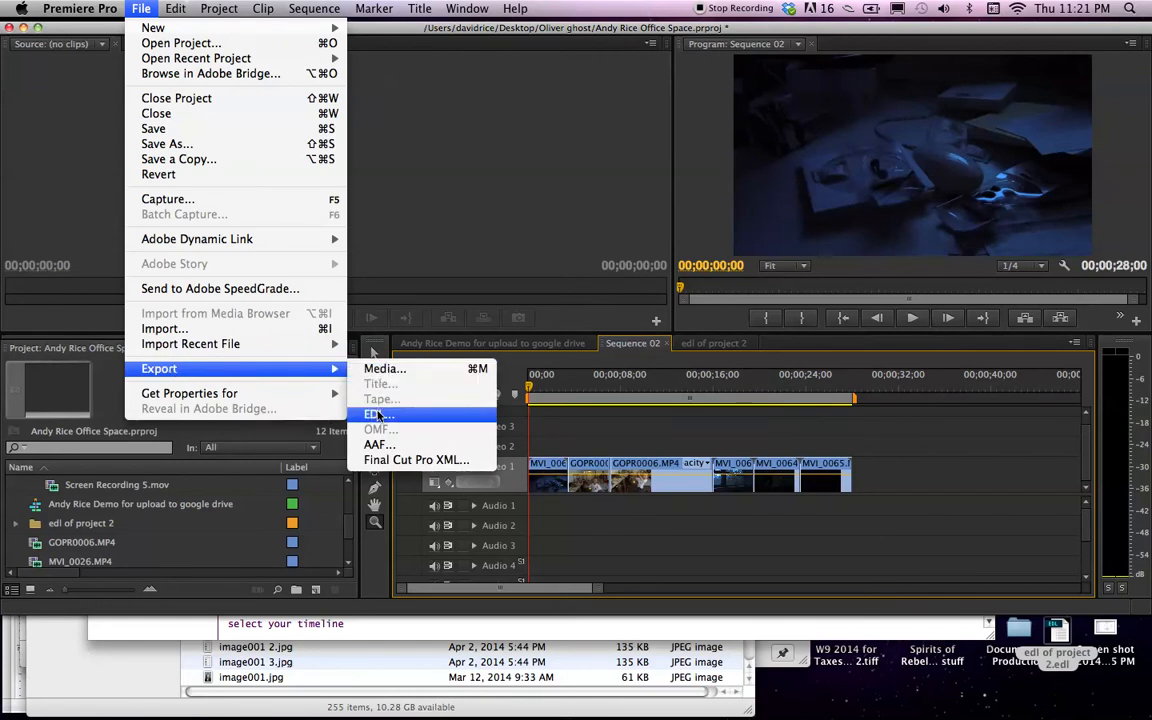
click(375, 414)
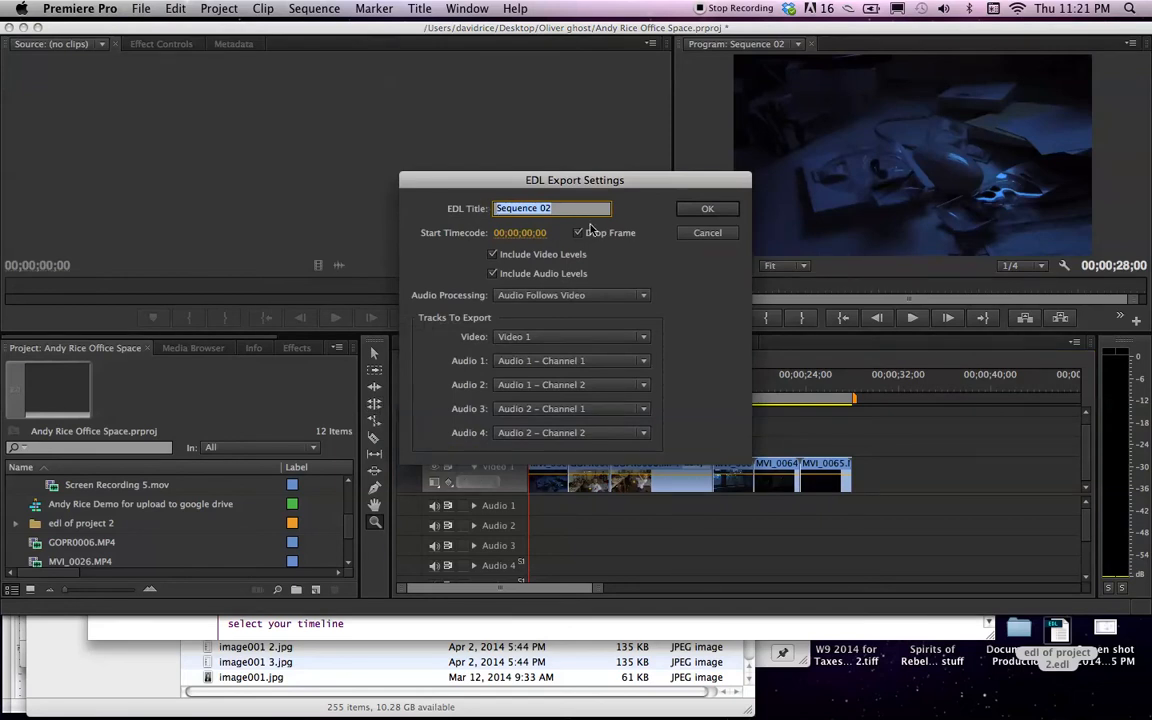
text(Andy's Office)
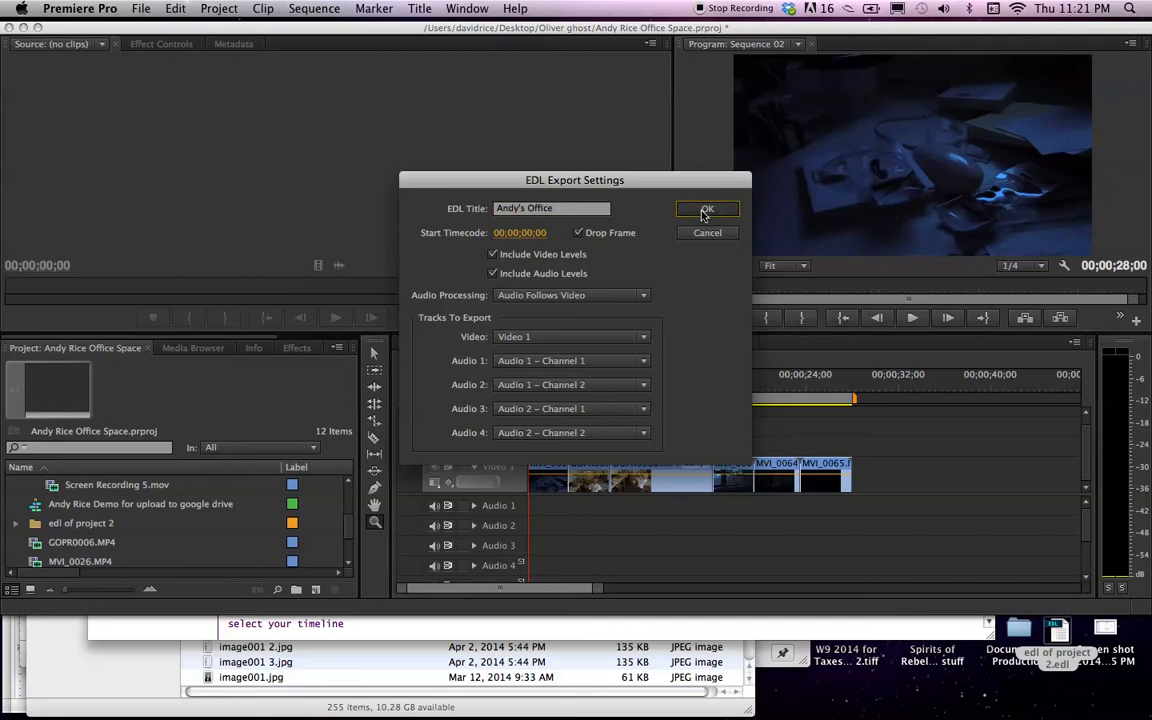
click(707, 209)
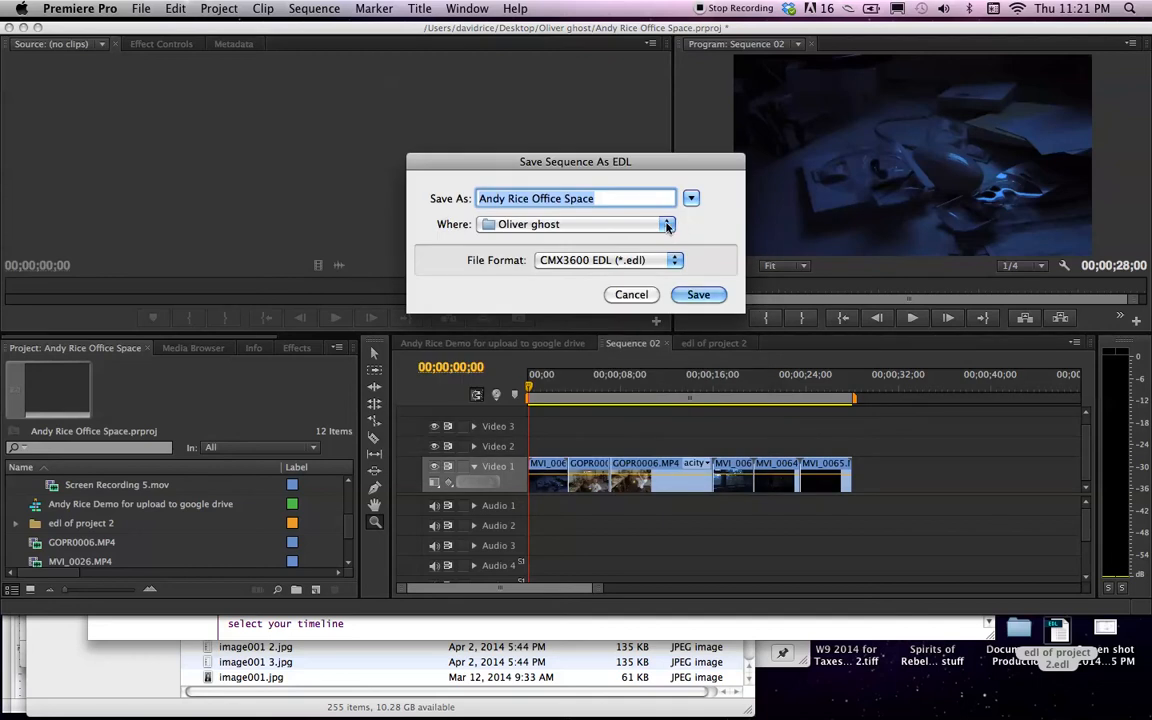
click(666, 223)
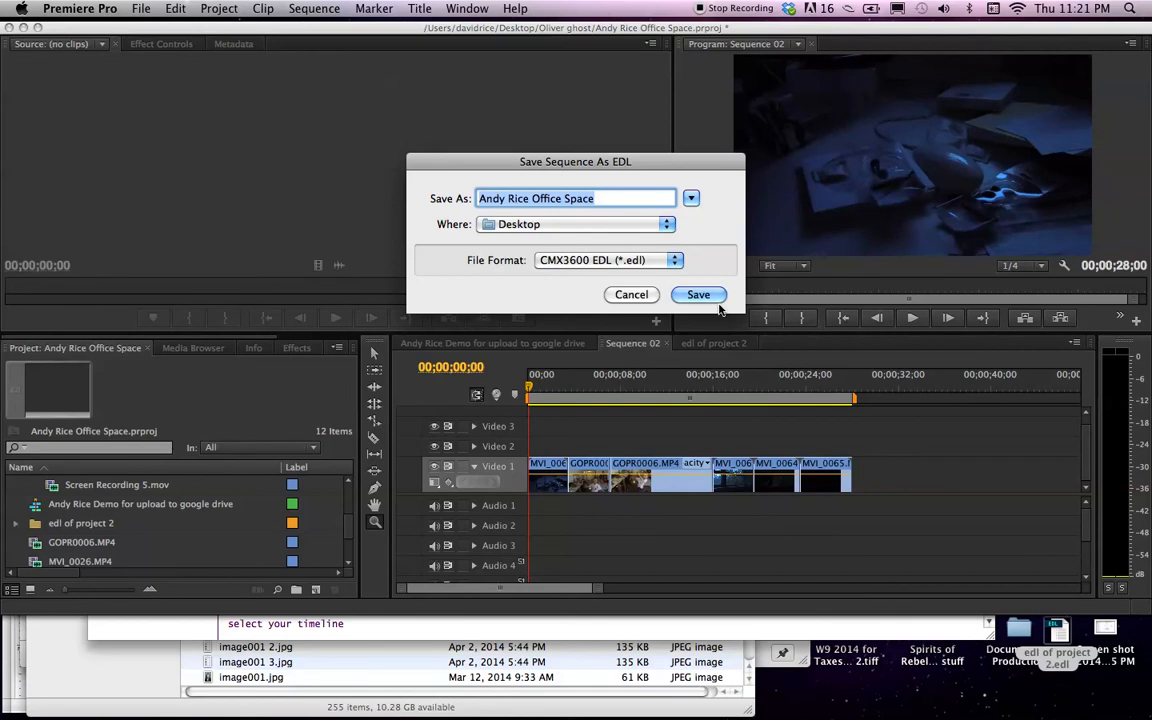
mouse_move(616, 197)
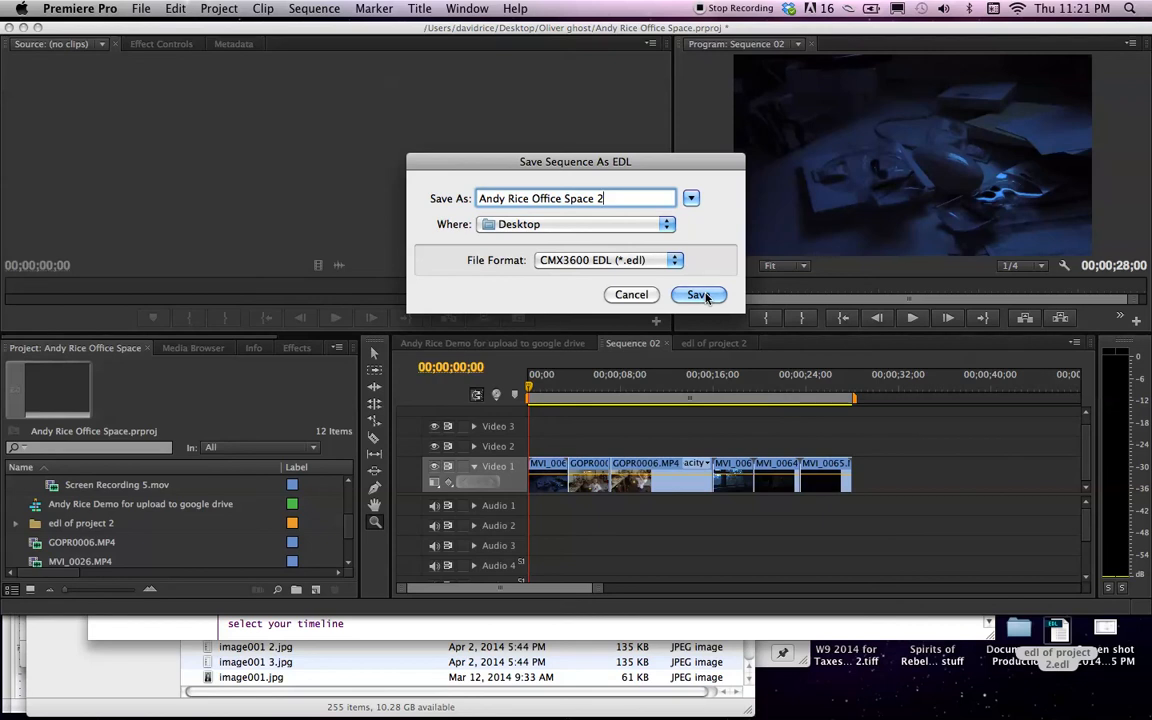
click(698, 294)
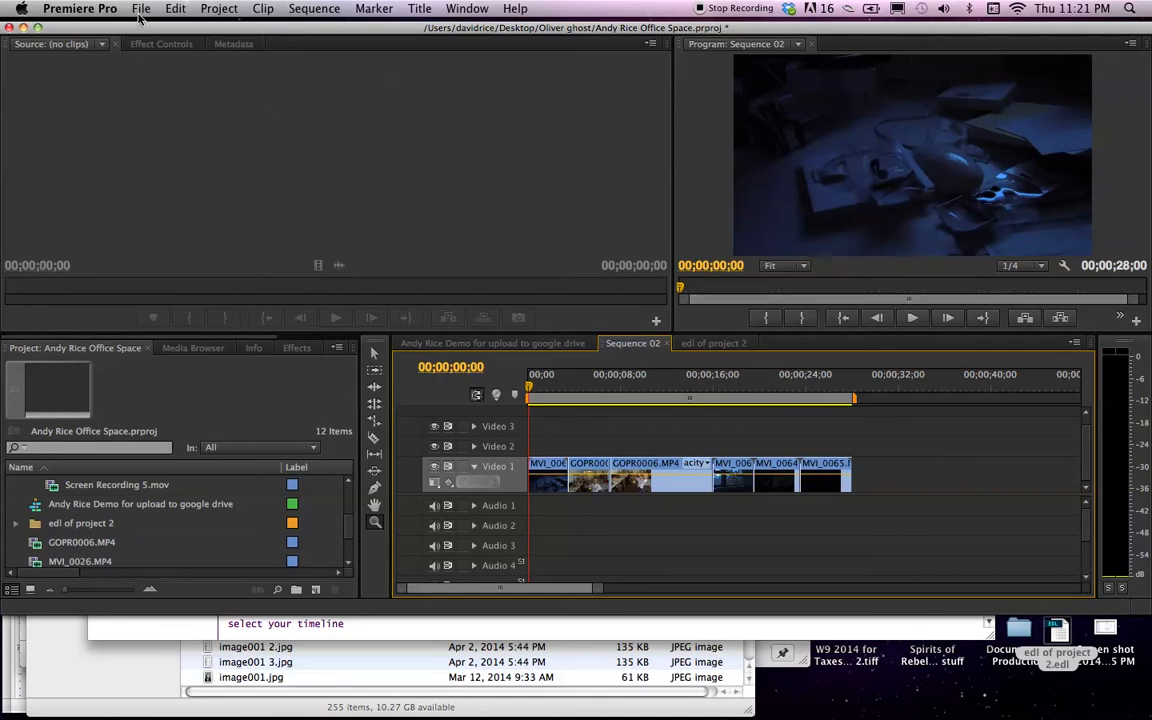
click(142, 8)
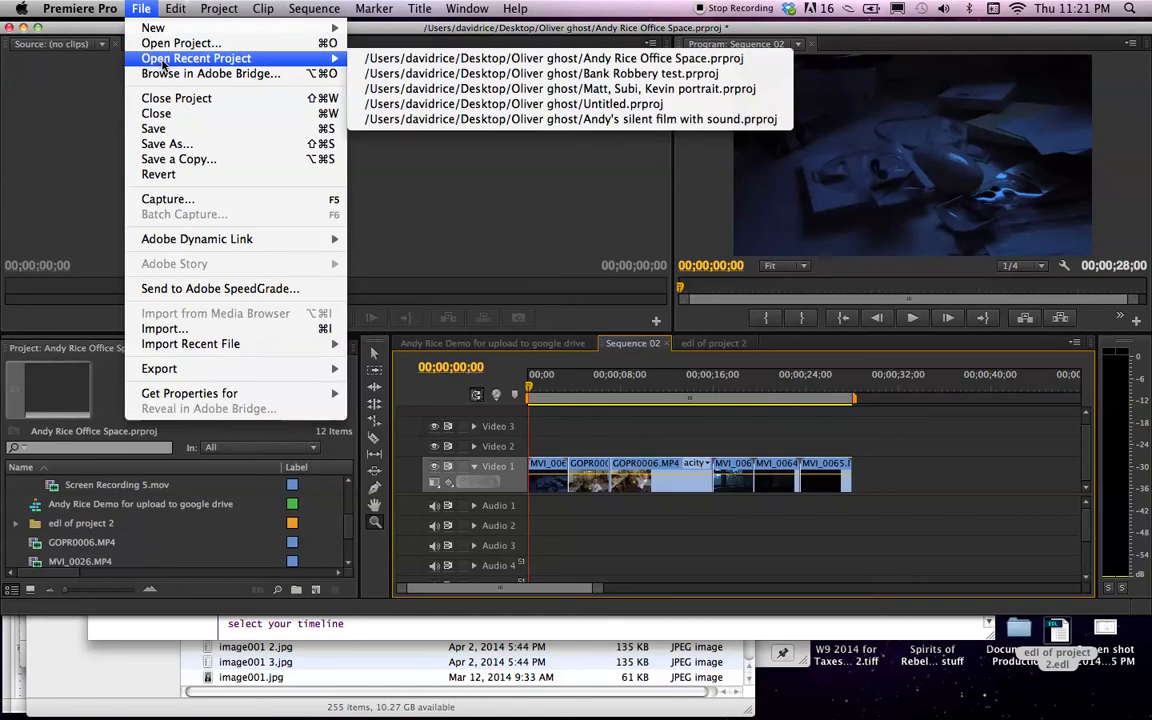
mouse_move(540, 73)
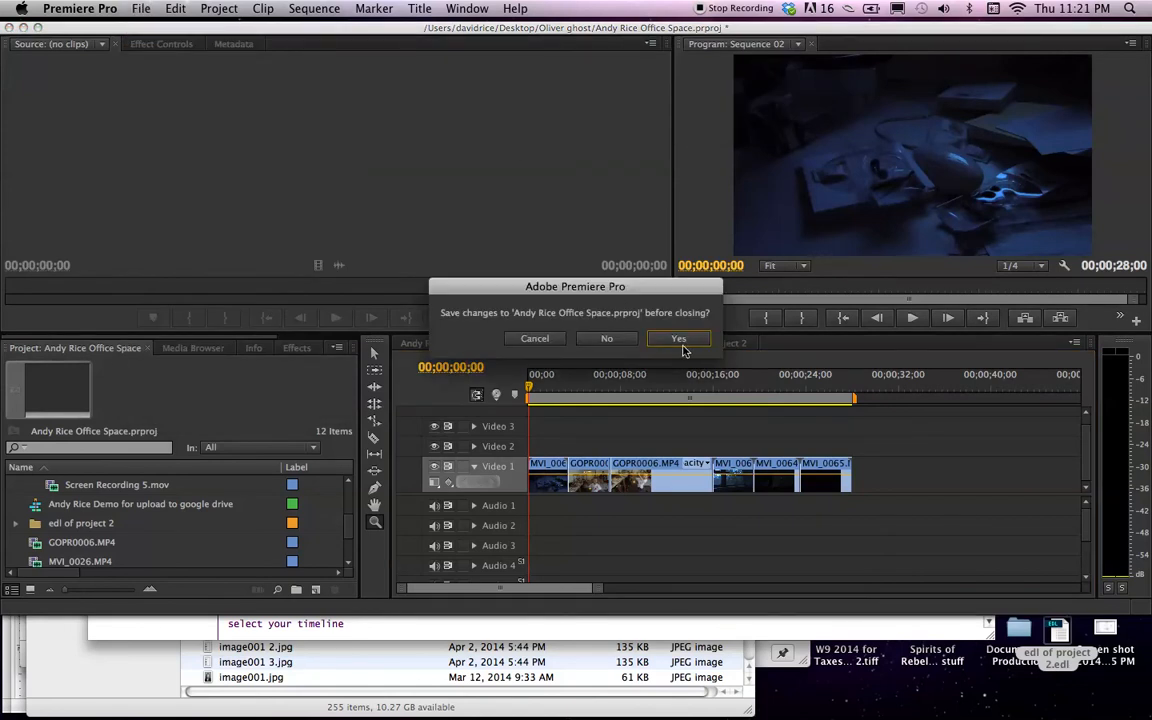
click(678, 338)
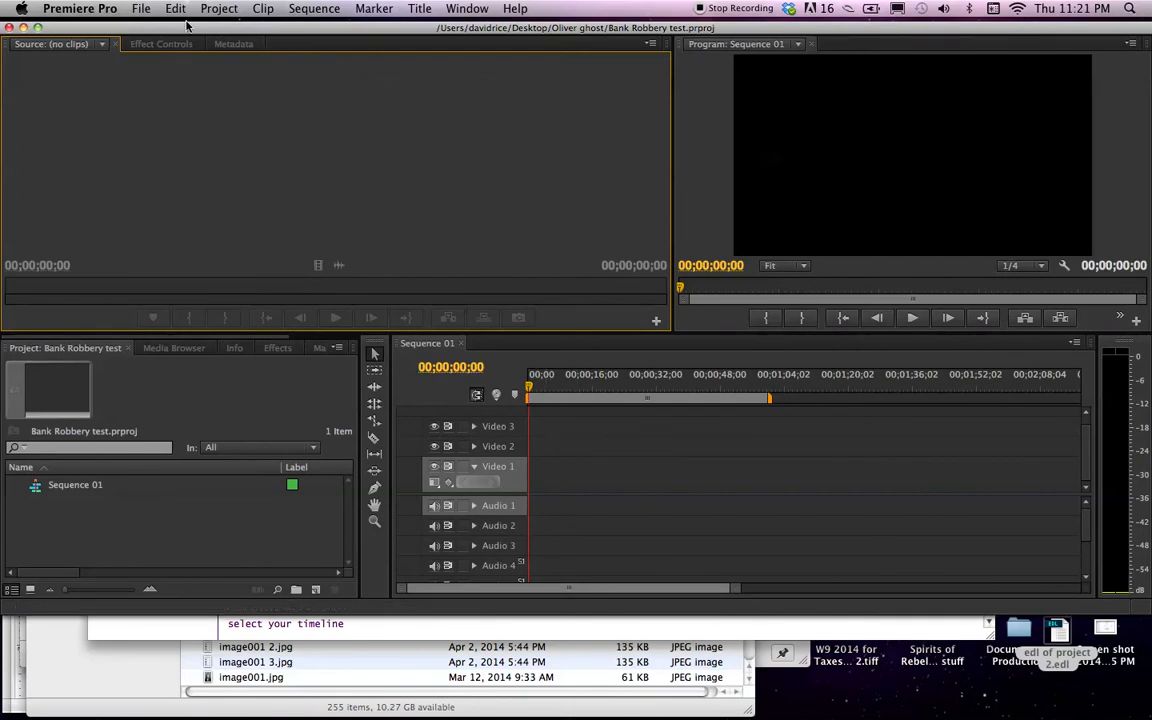
click(150, 8)
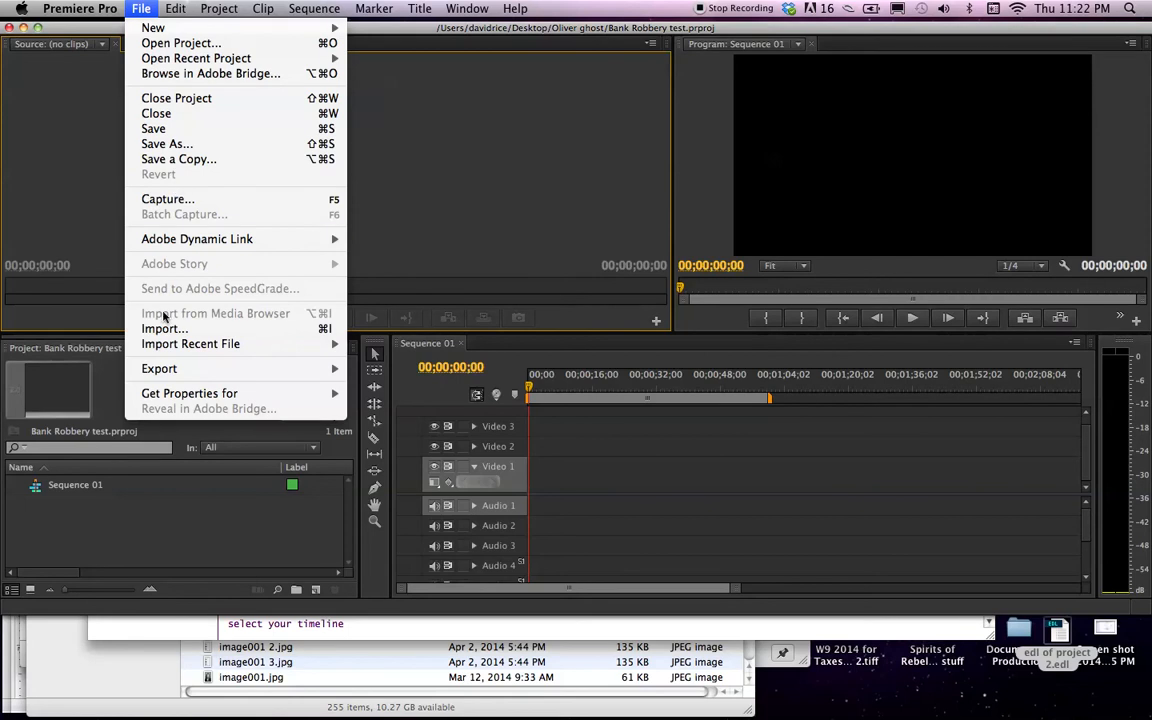
click(164, 328)
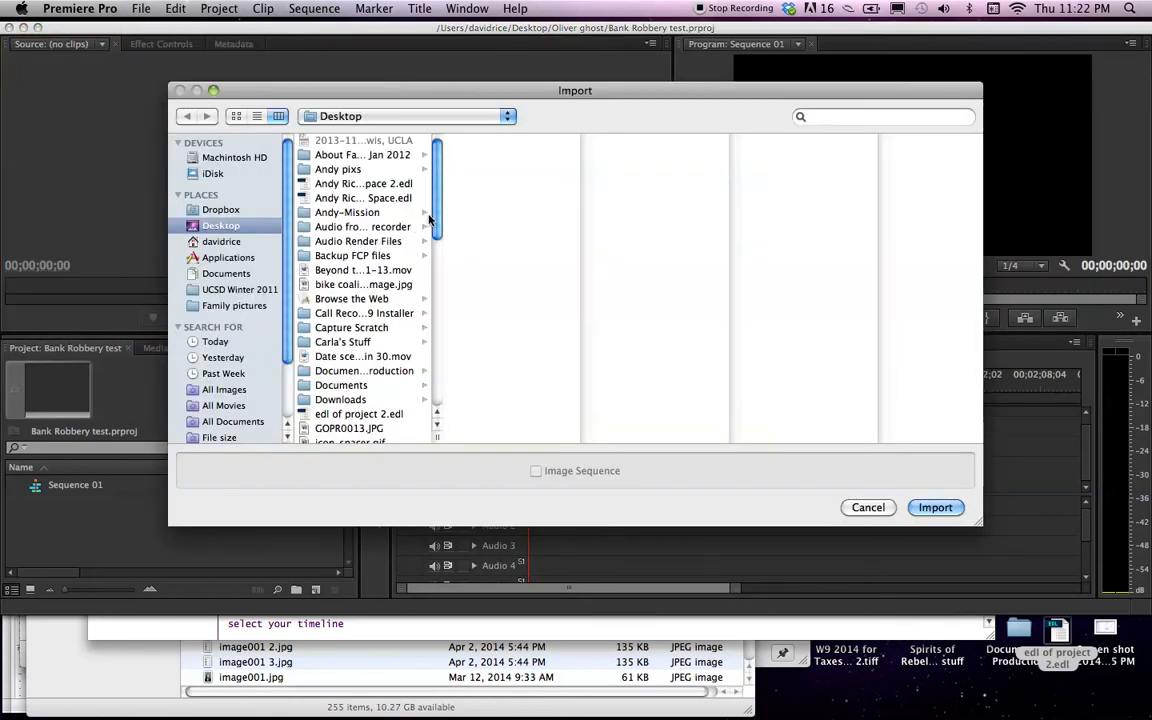
click(363, 183)
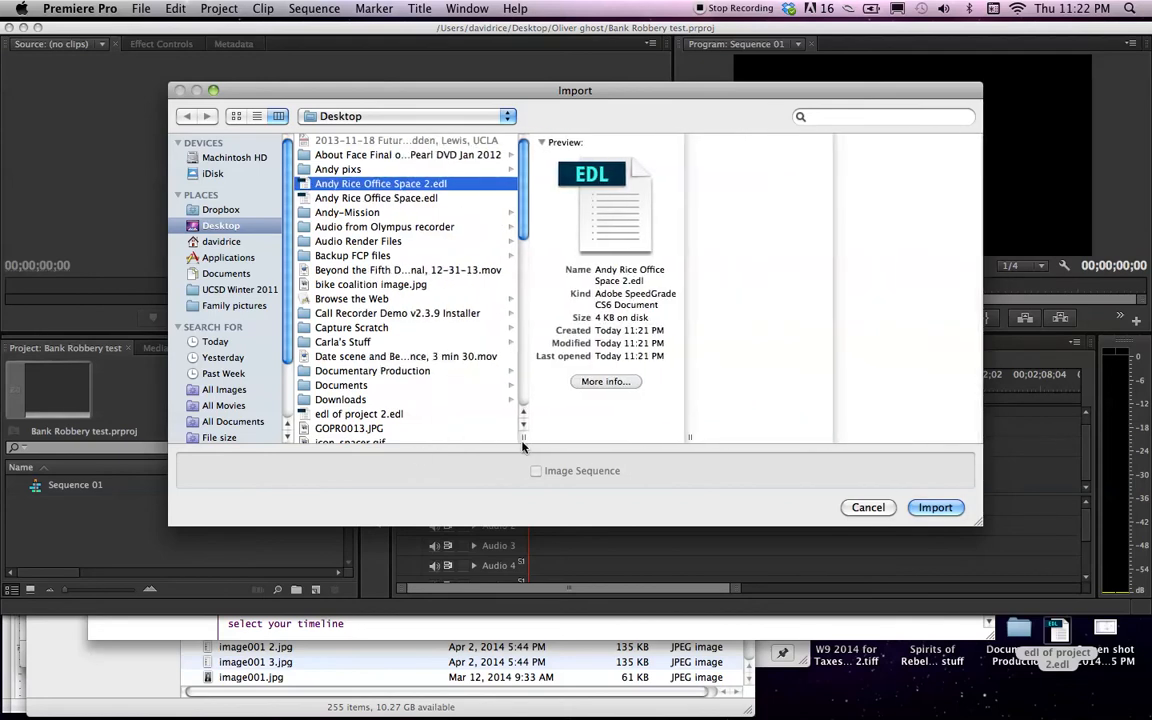
mouse_move(845, 465)
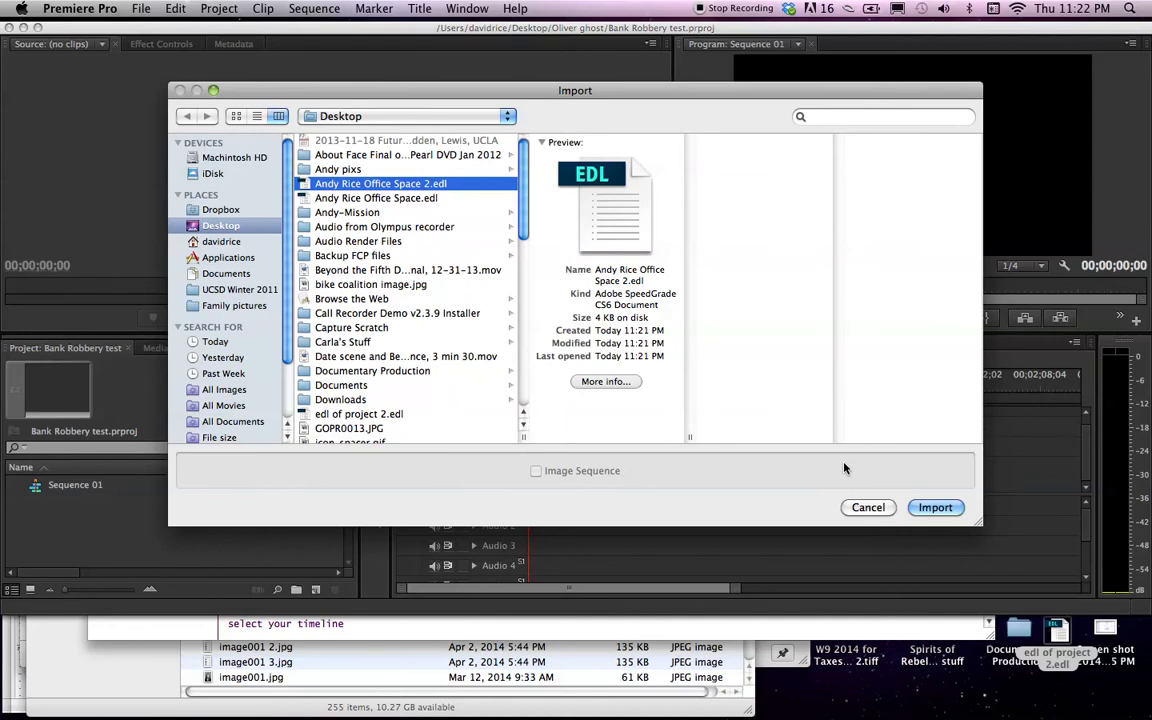
click(935, 507)
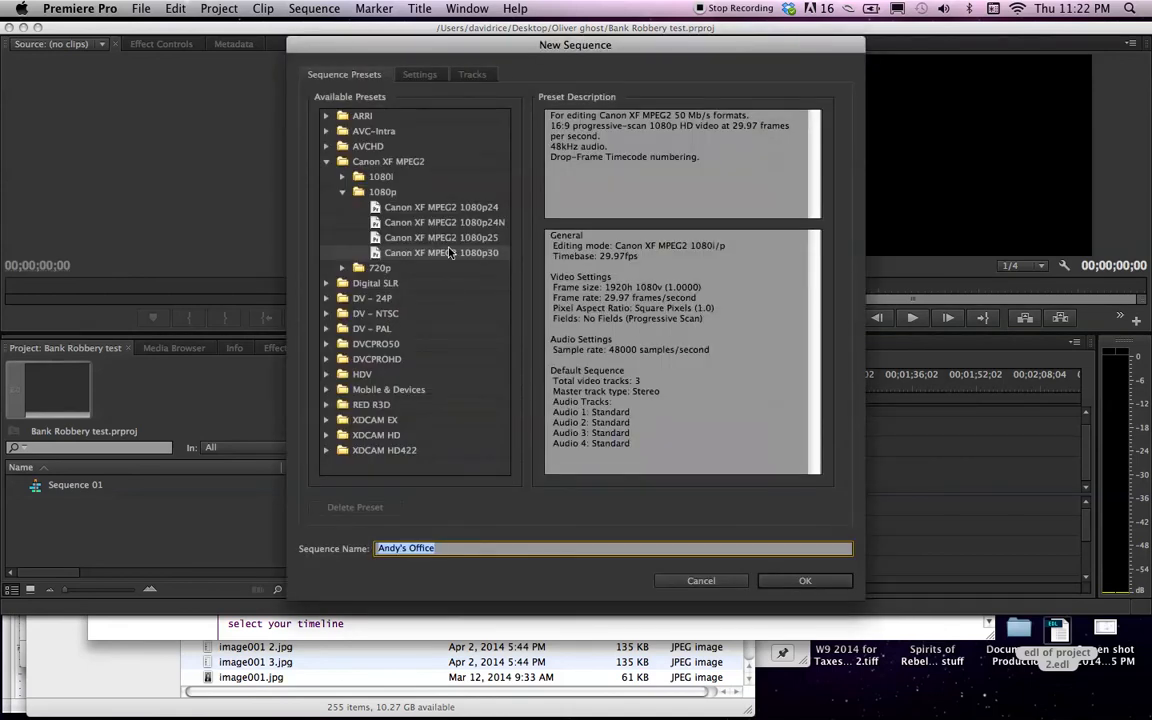
mouse_move(480, 260)
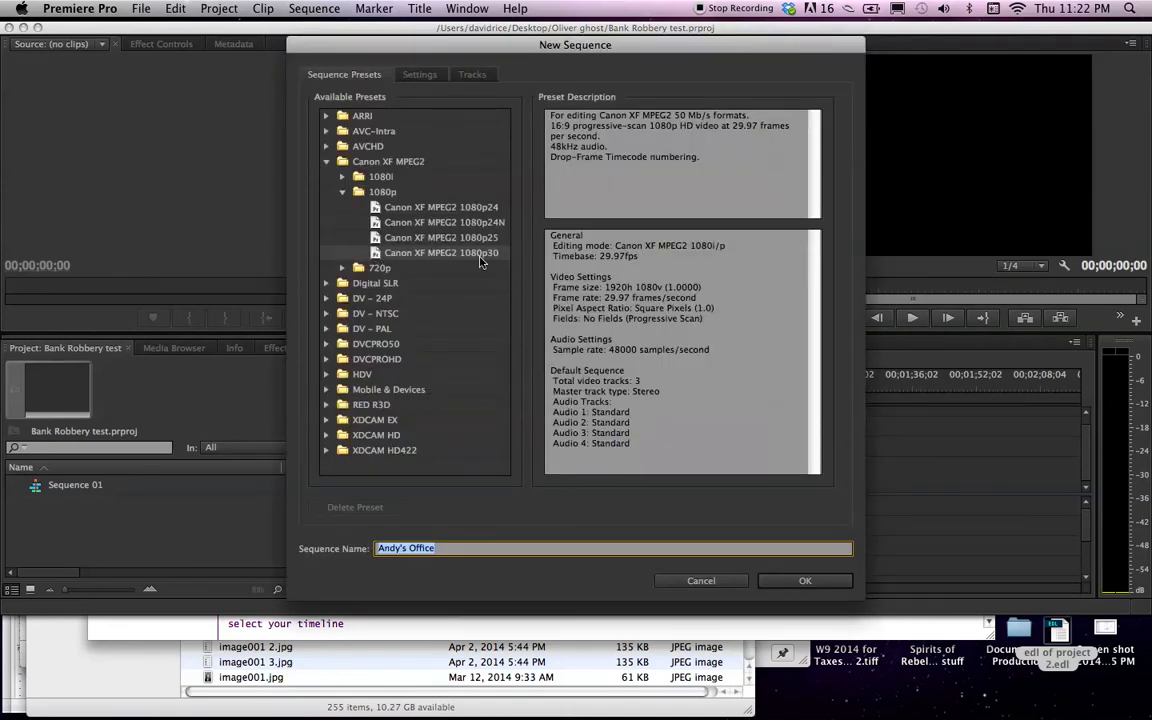
mouse_move(370, 252)
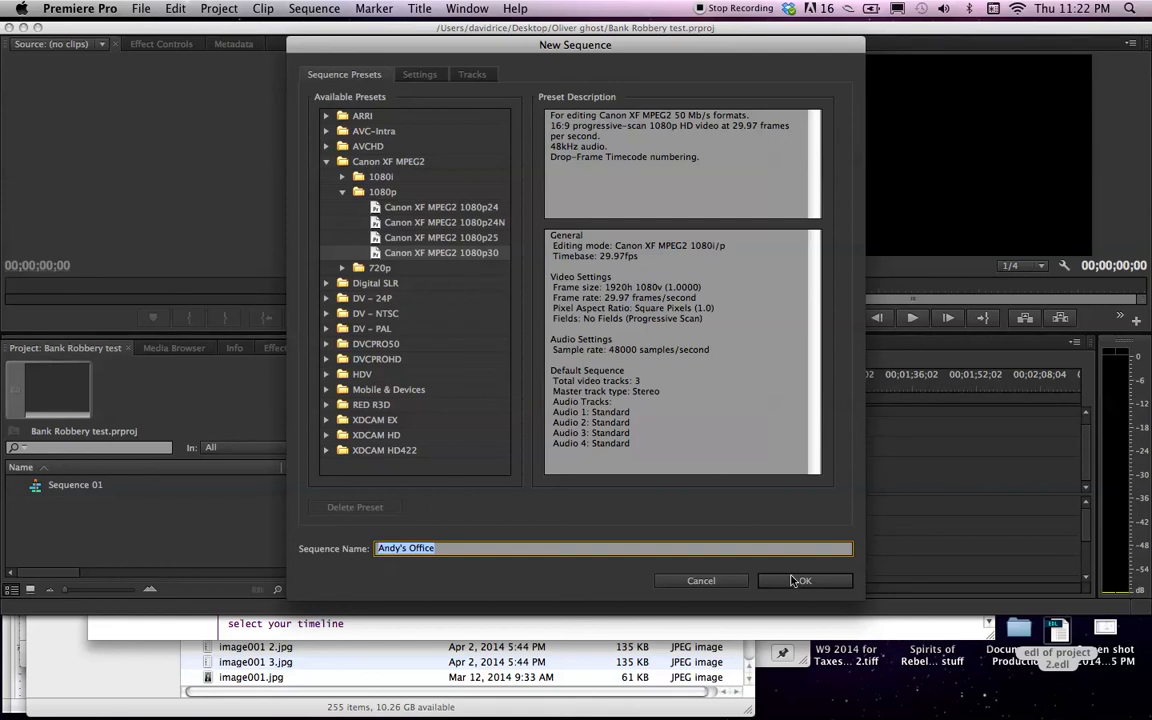
mouse_move(796, 586)
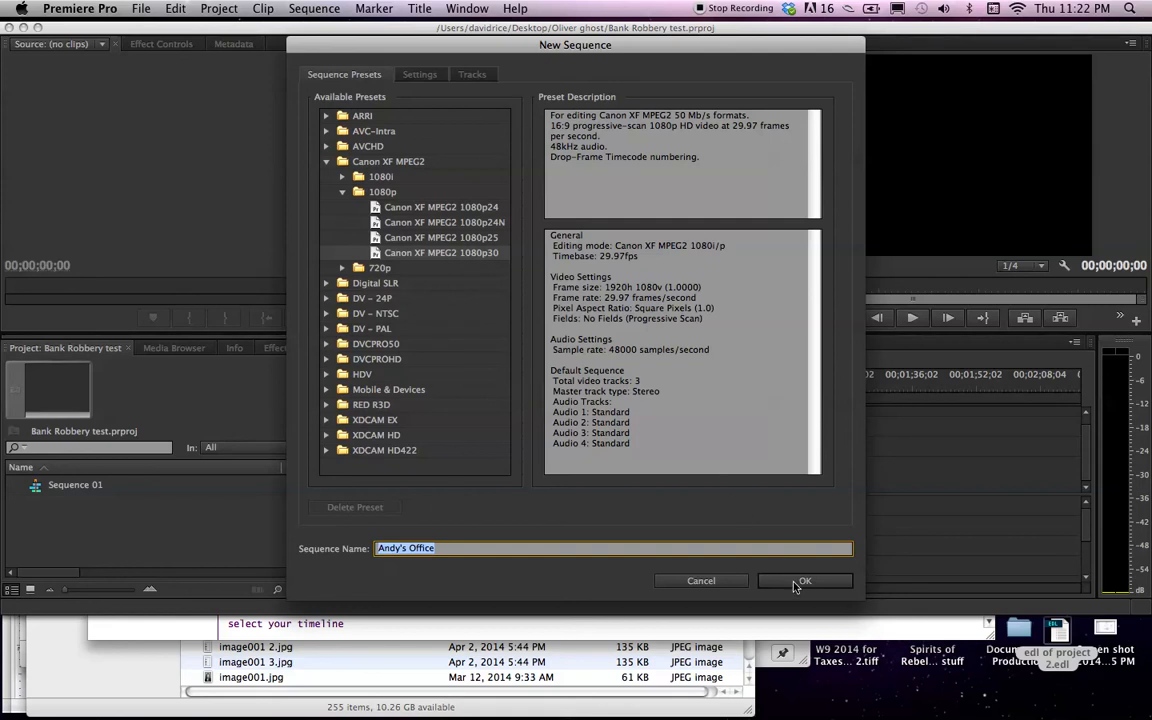
click(805, 581)
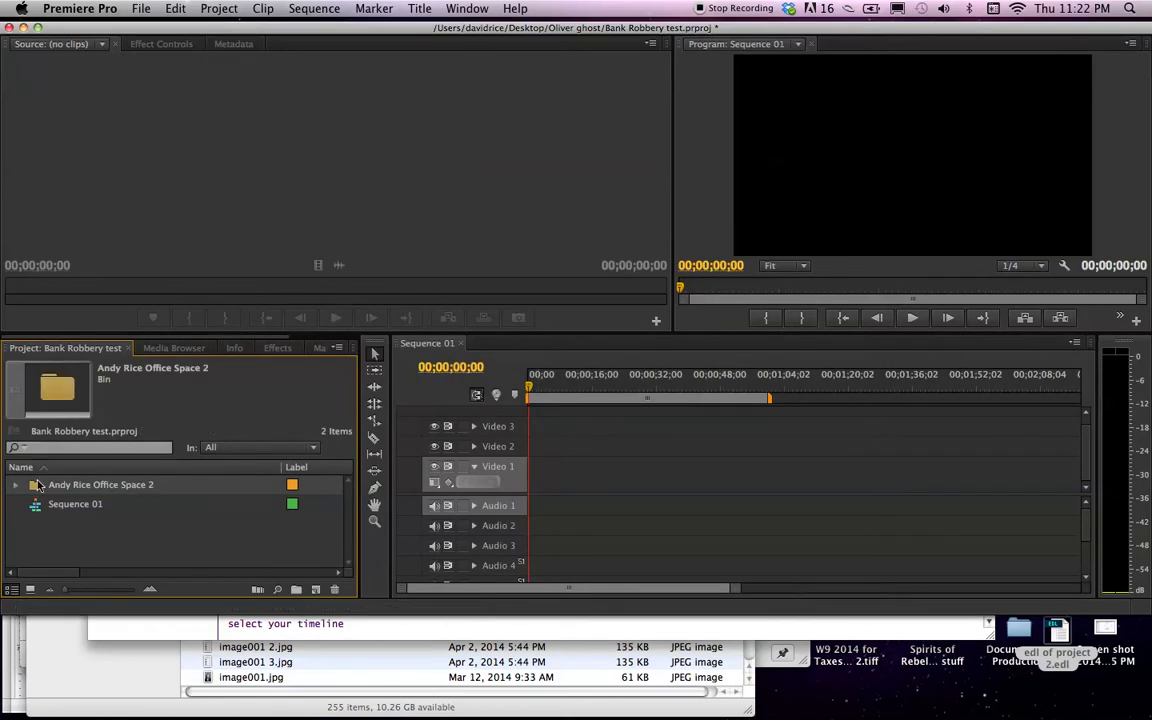
- Expand the imported bin, open the Andy's Office sequence and scrub its offline clips
click(16, 484)
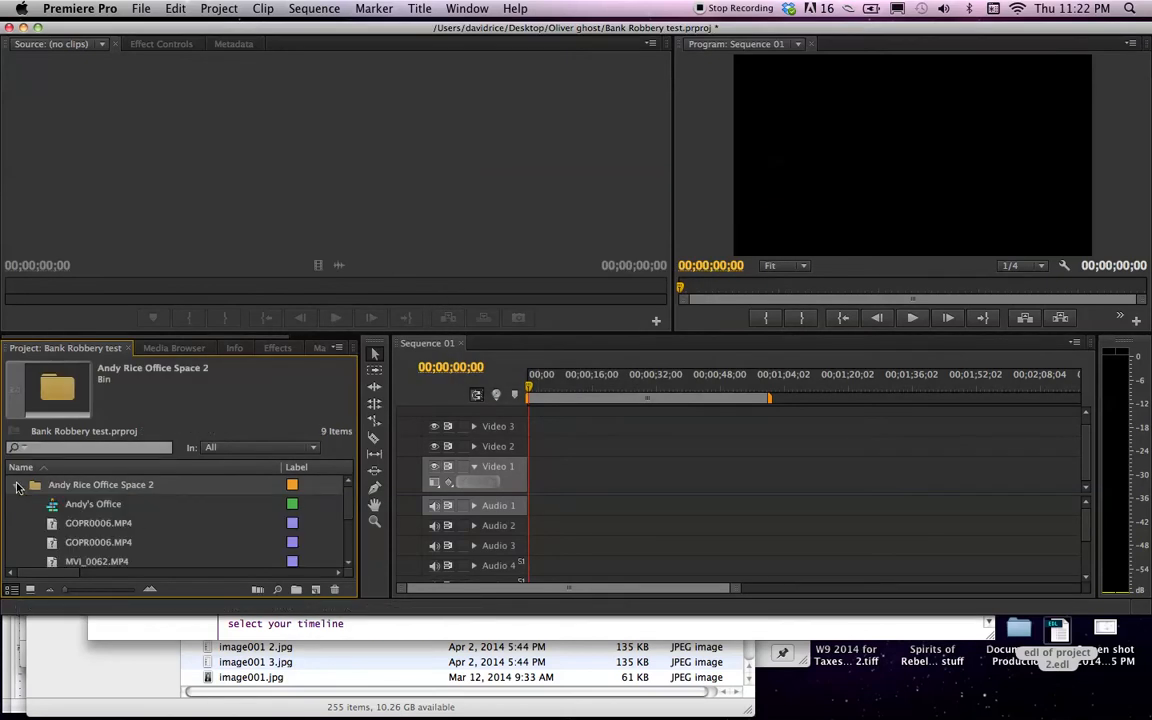
mouse_move(170, 524)
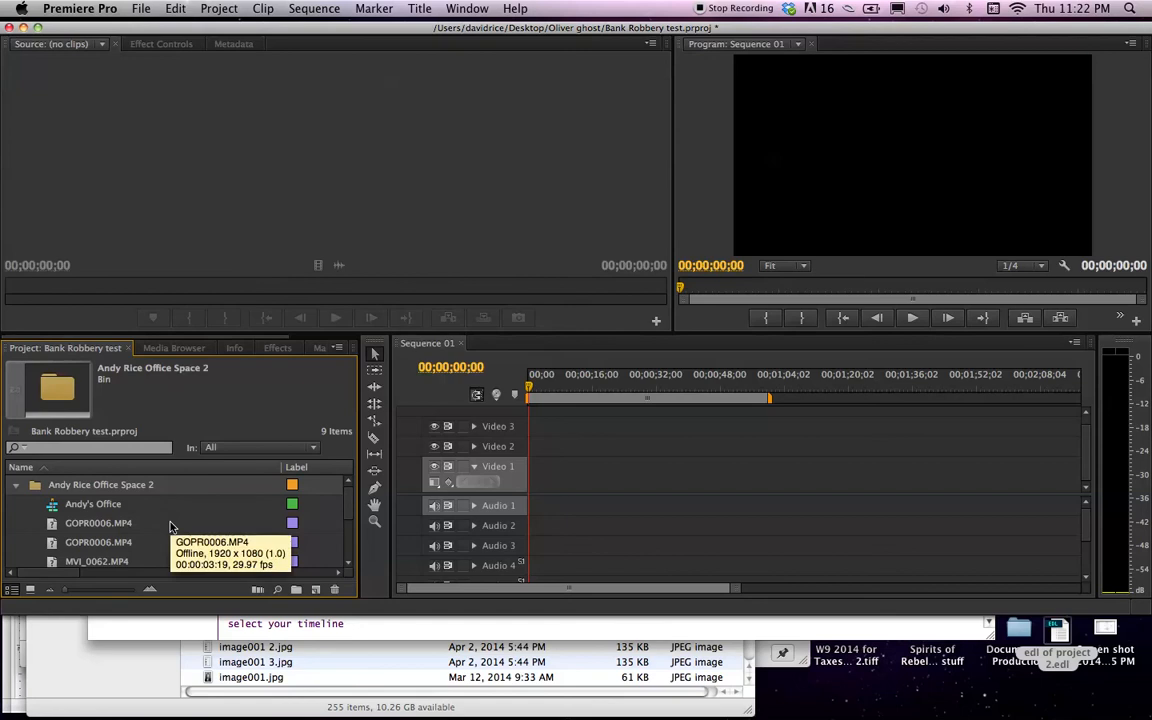
double_click(92, 504)
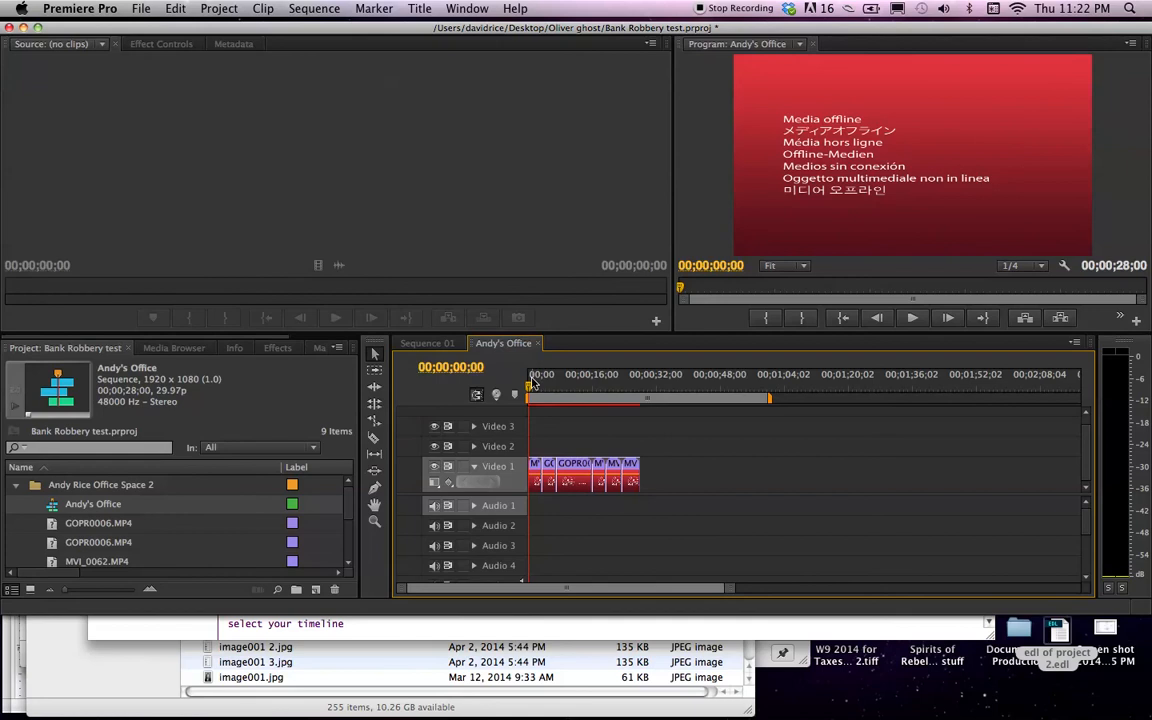
click(565, 386)
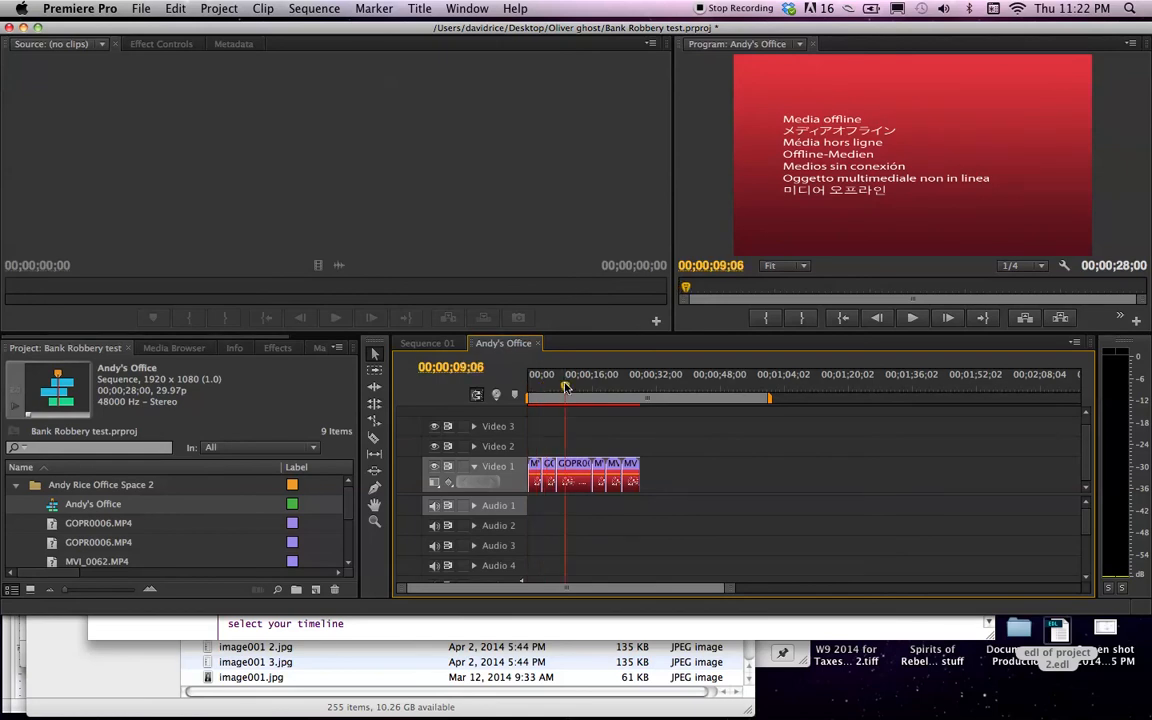
click(548, 386)
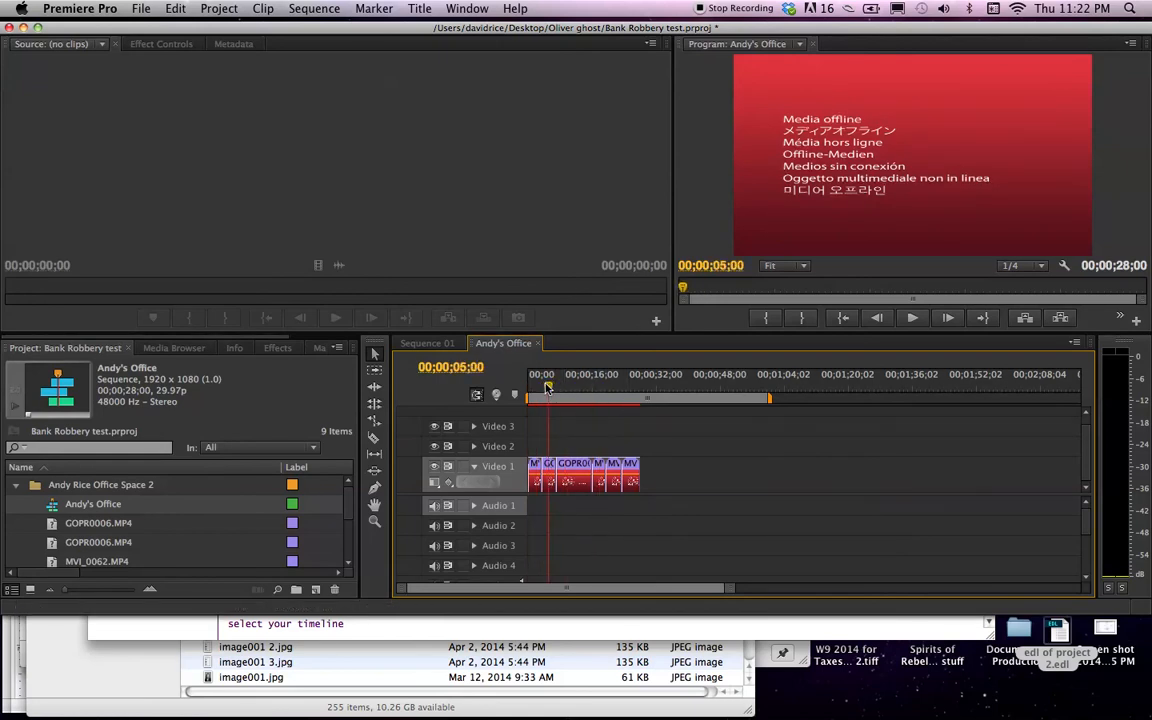
click(527, 387)
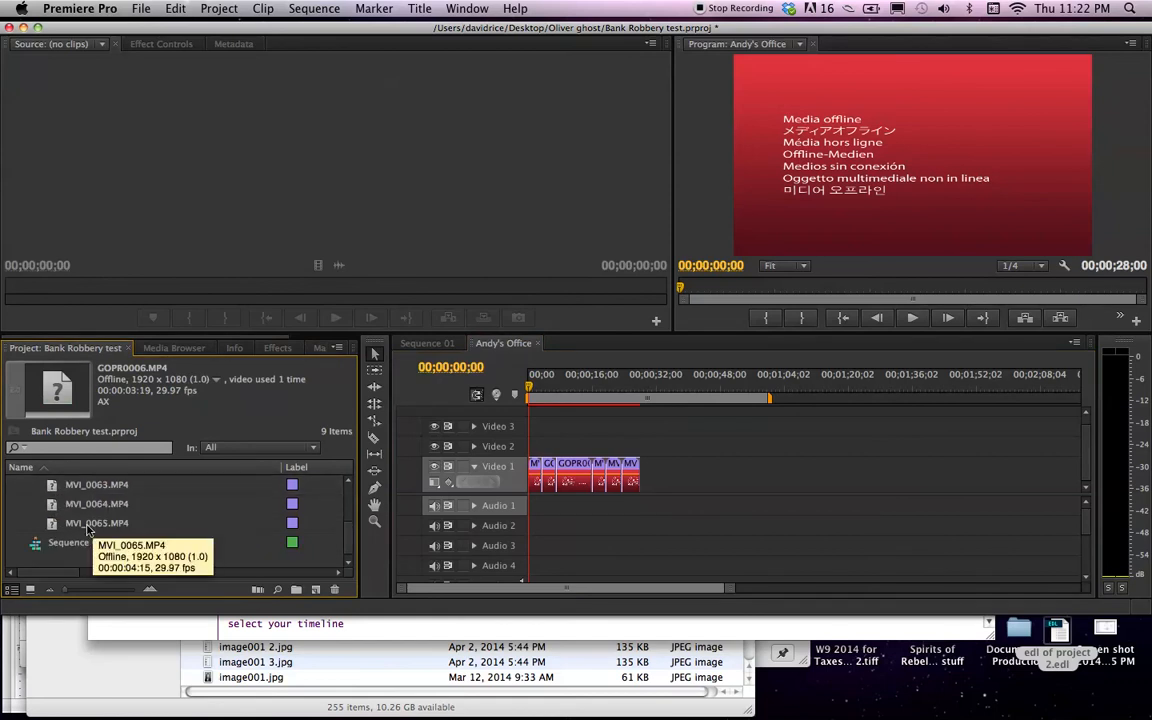
- Select all six offline clips in the bin and start Link Media on them
click(97, 523)
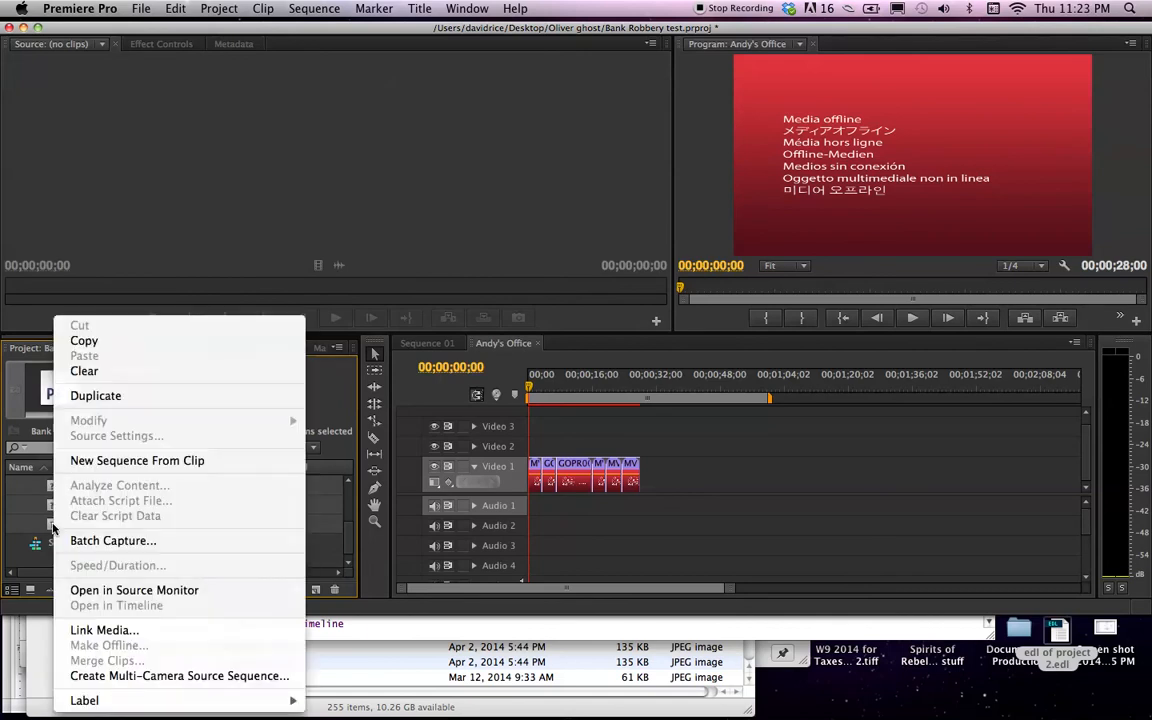
mouse_move(107, 629)
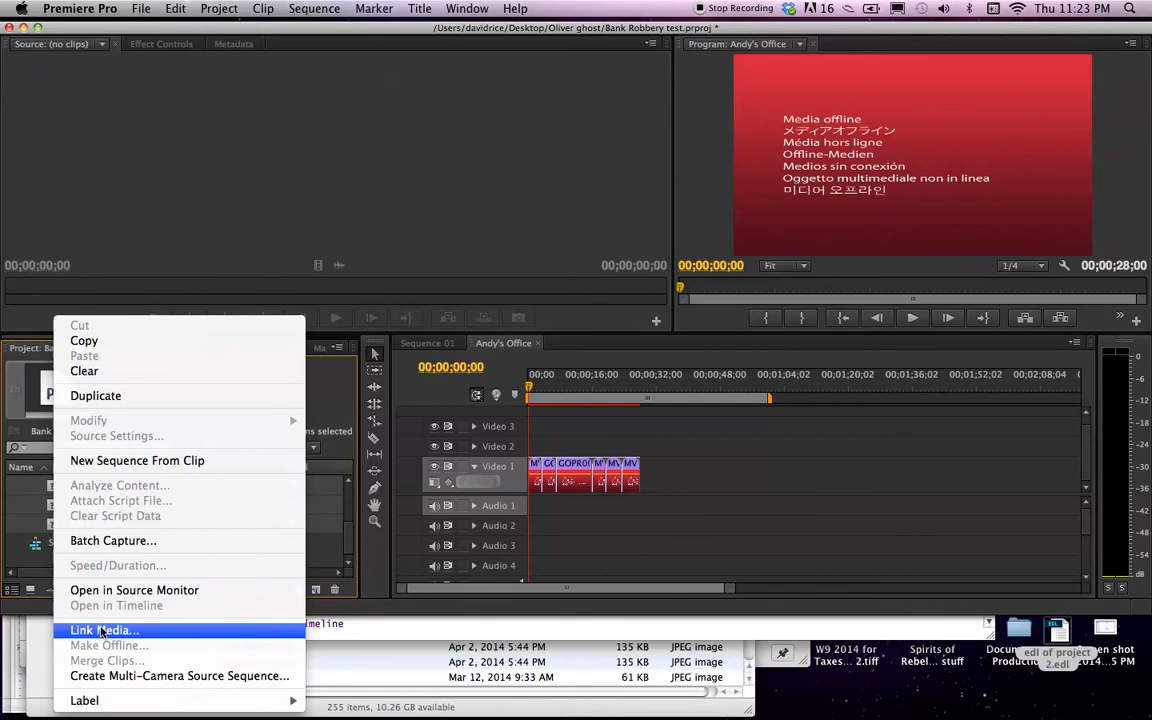
click(100, 625)
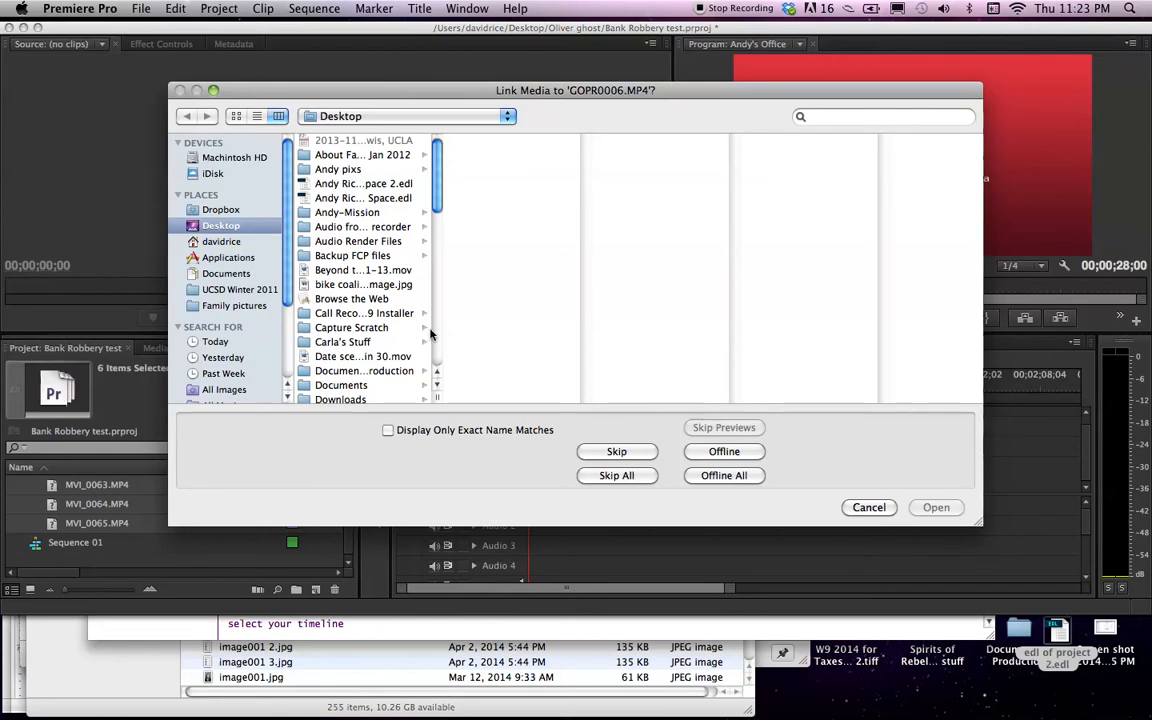
mouse_move(563, 97)
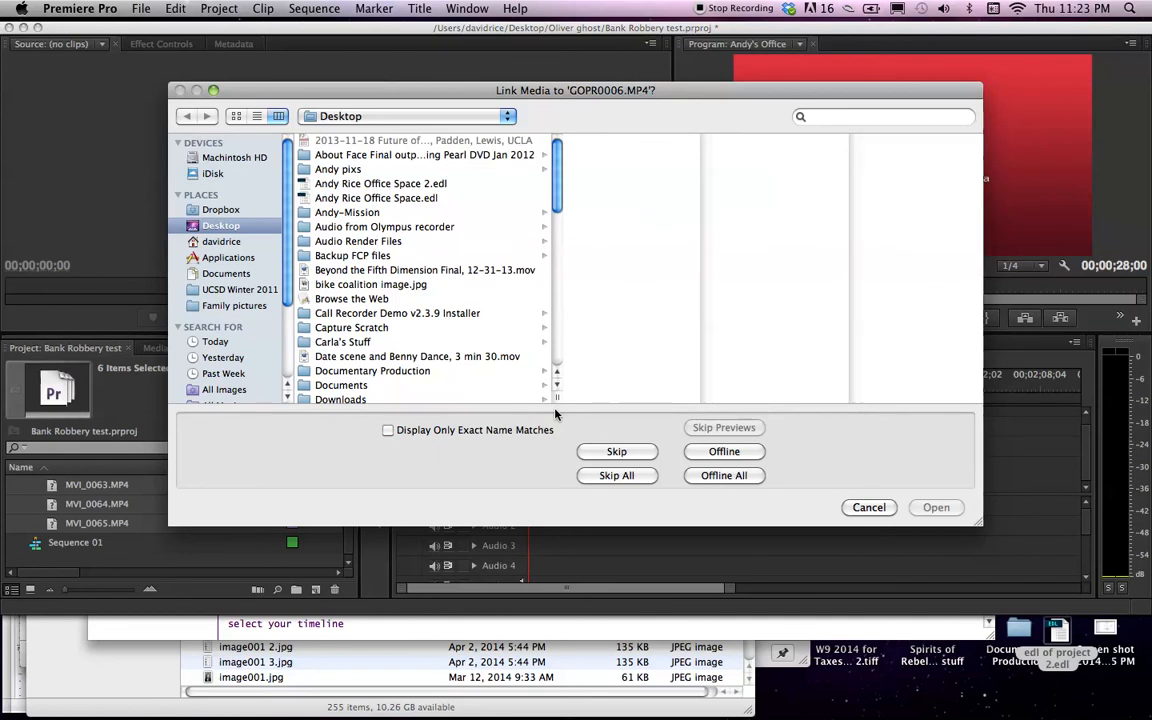
- Search for 'gopro' by File Name and locate GOPR0006.MP4 in the 100GOPRO folder
click(883, 117)
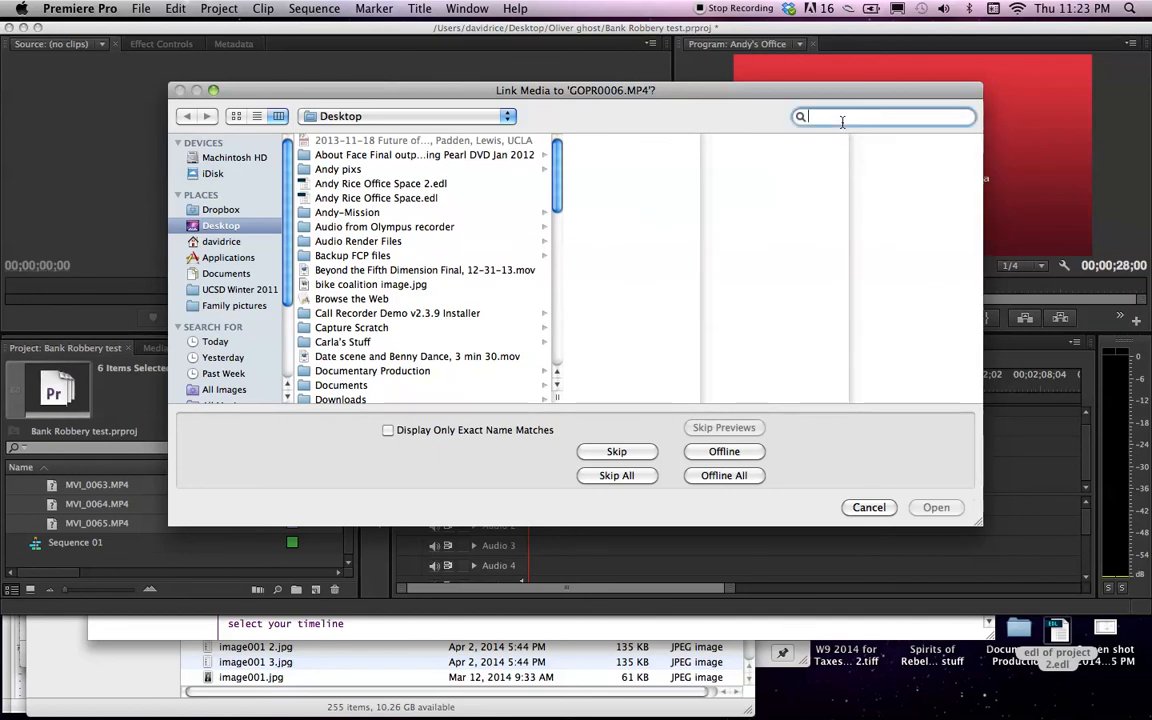
text(gopro)
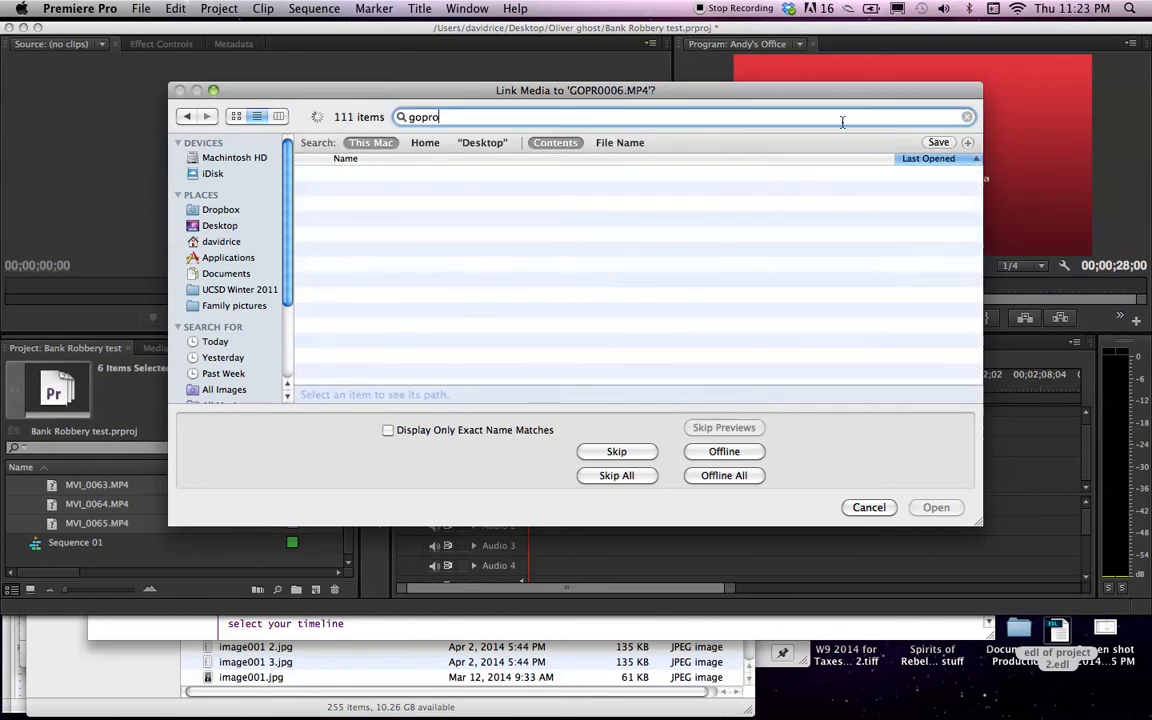
click(619, 142)
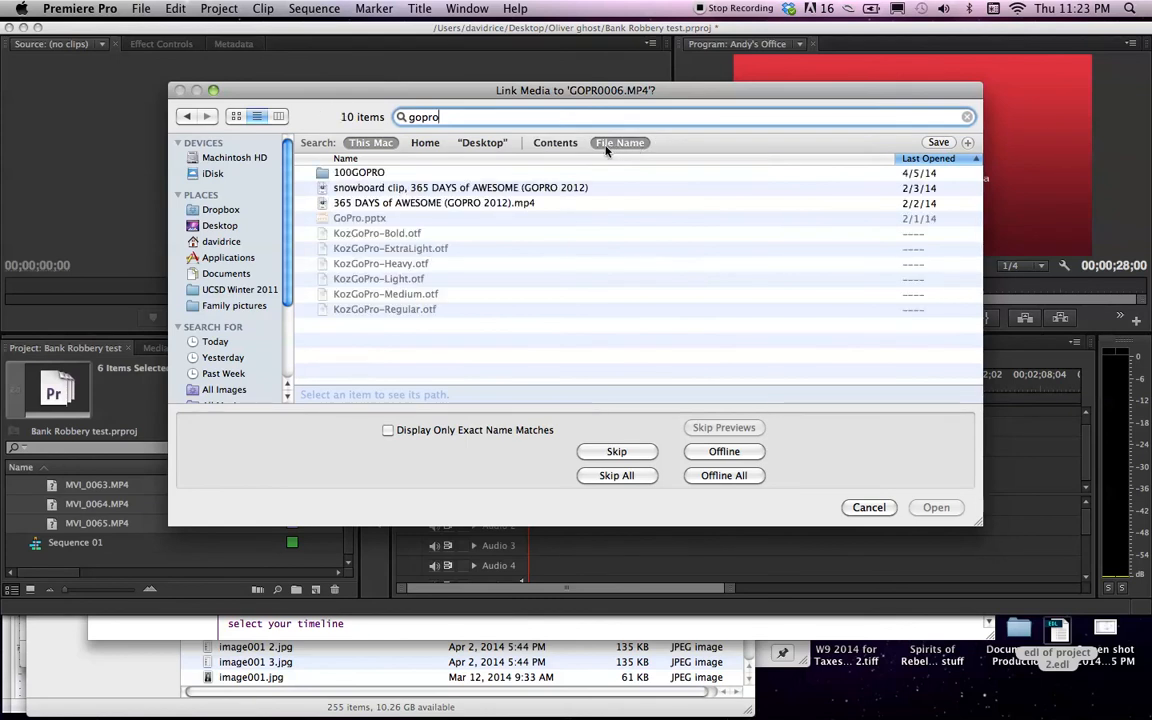
click(357, 172)
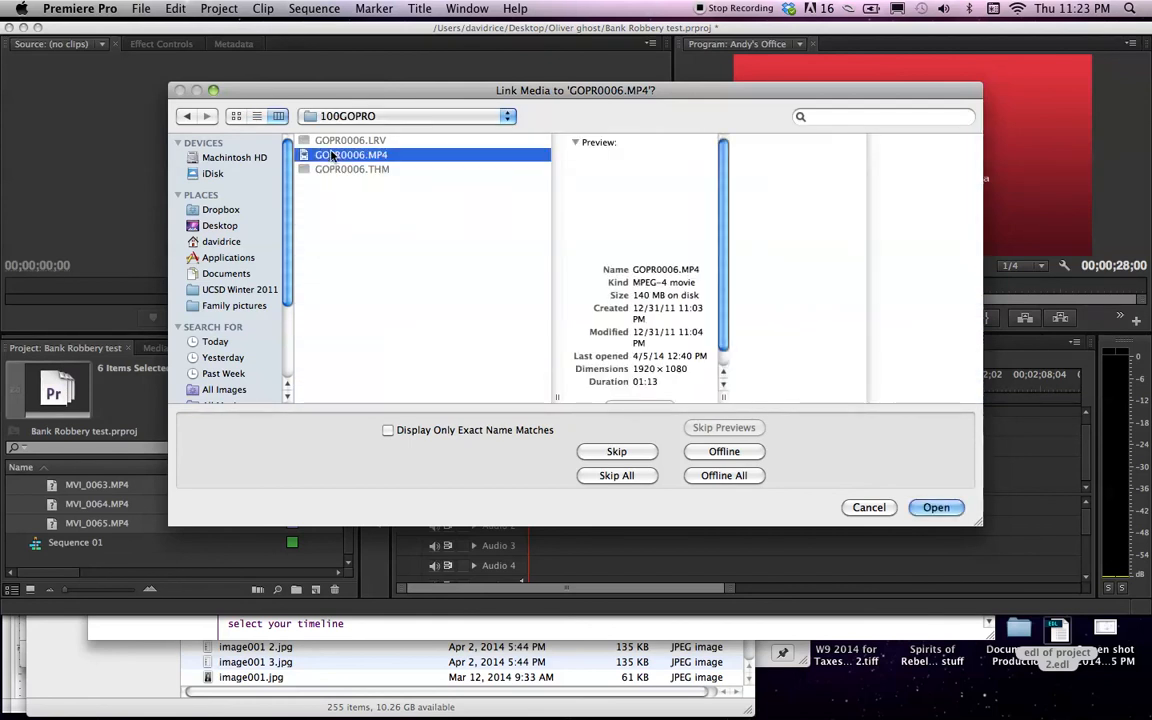
- Link GOPR0006.MP4, then search '0062' and link MVI_0062.MP4 so the footage comes online
click(936, 507)
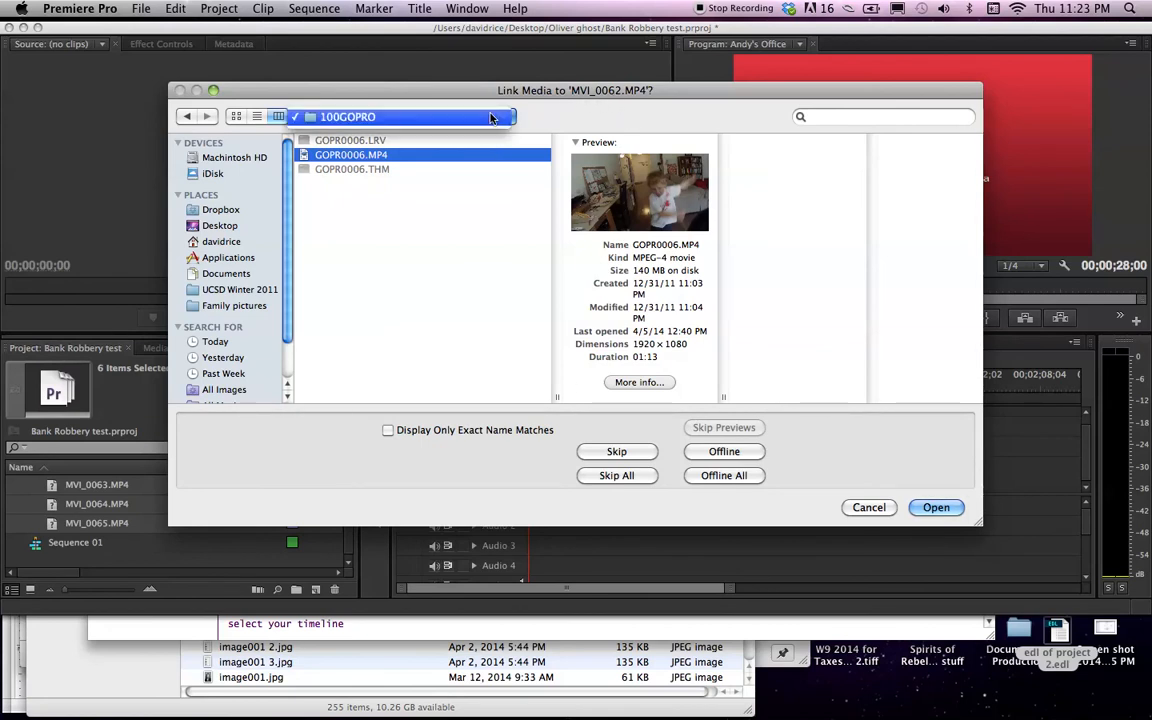
mouse_move(852, 117)
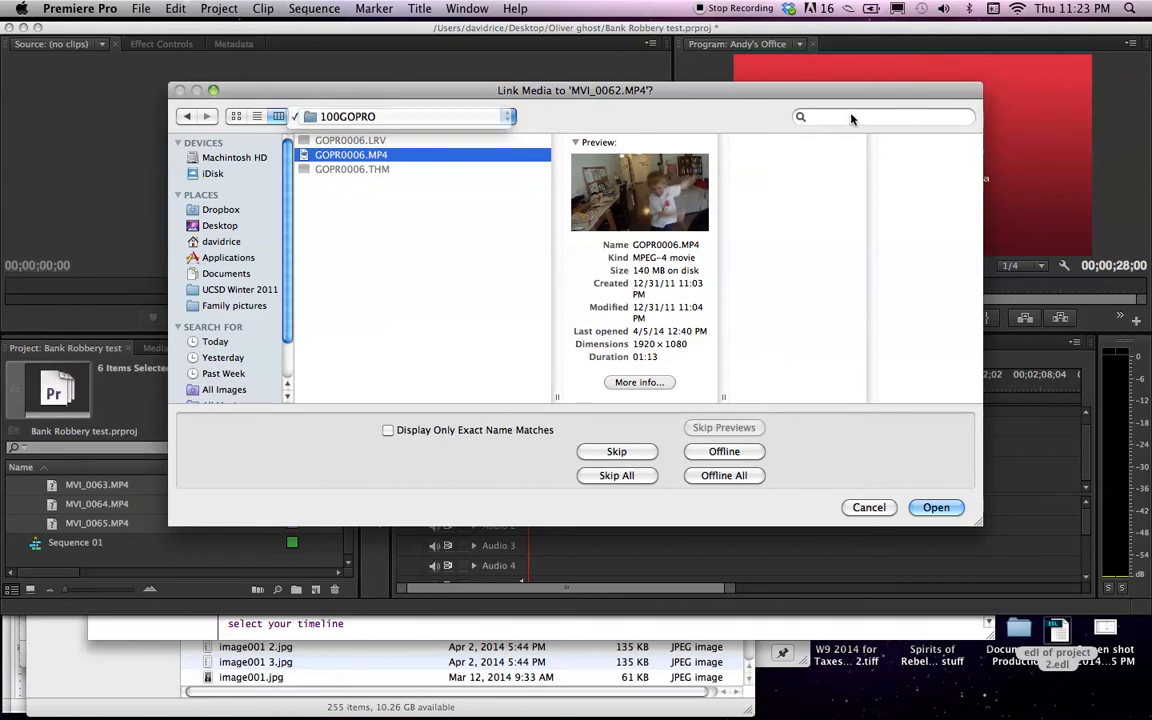
click(880, 117)
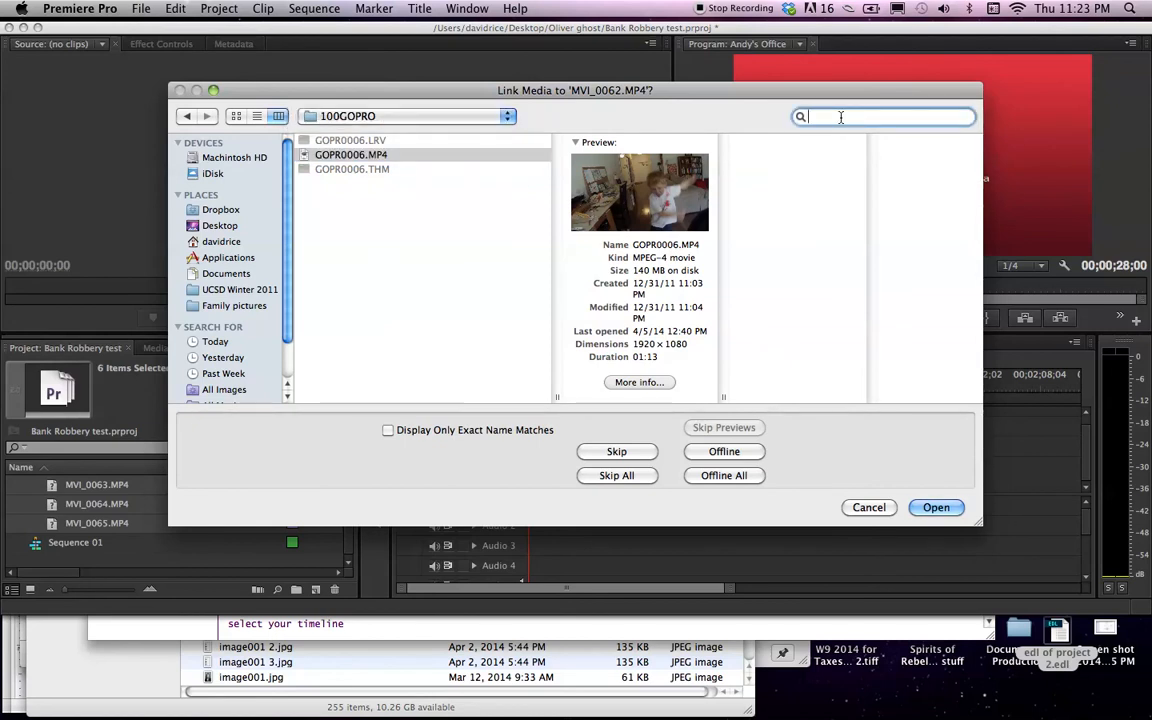
text(0062)
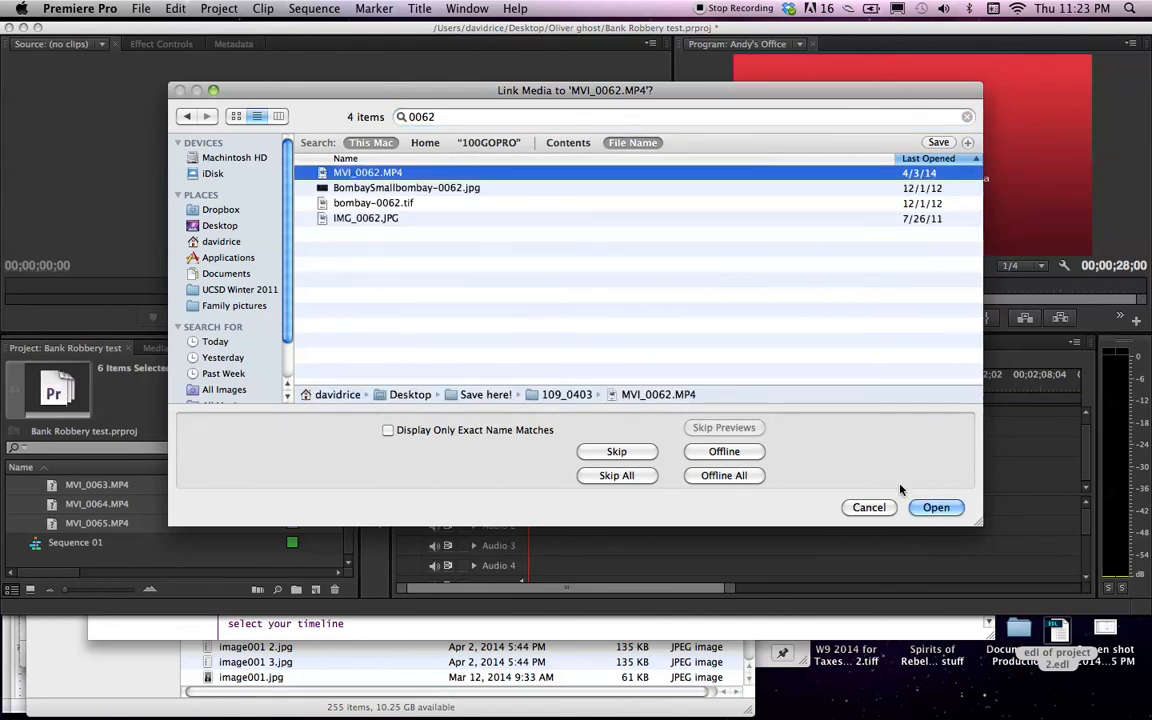
mouse_move(570, 400)
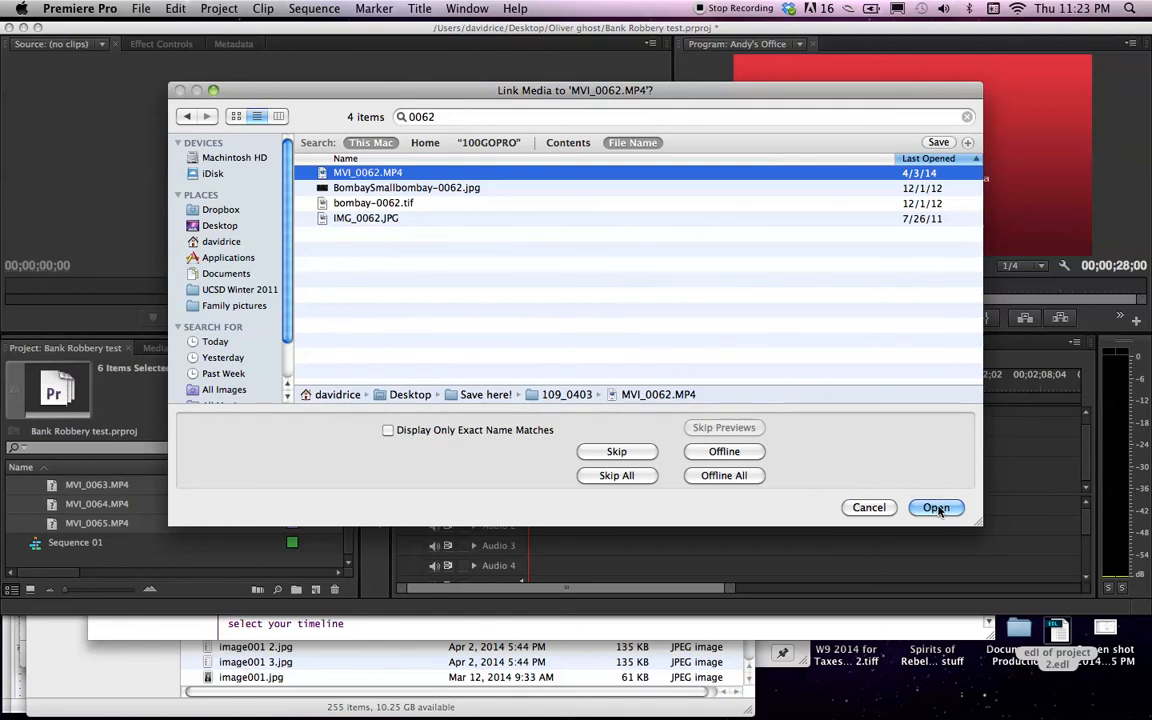
click(936, 508)
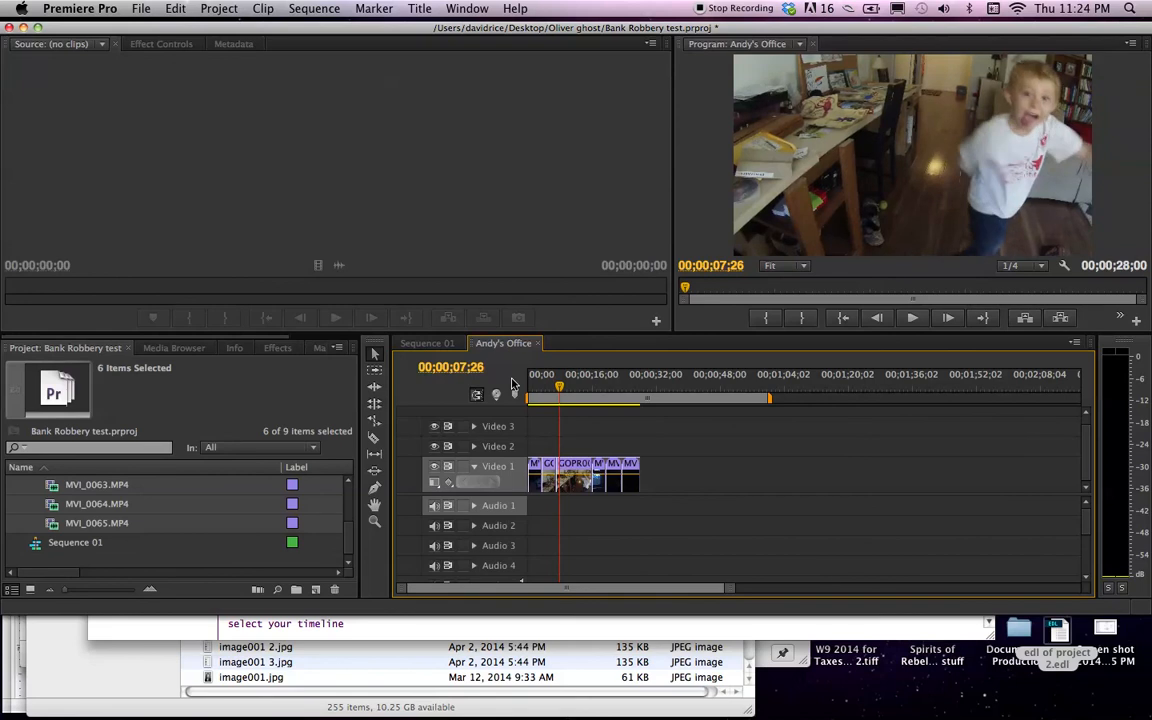
drag(559, 387, 583, 387)
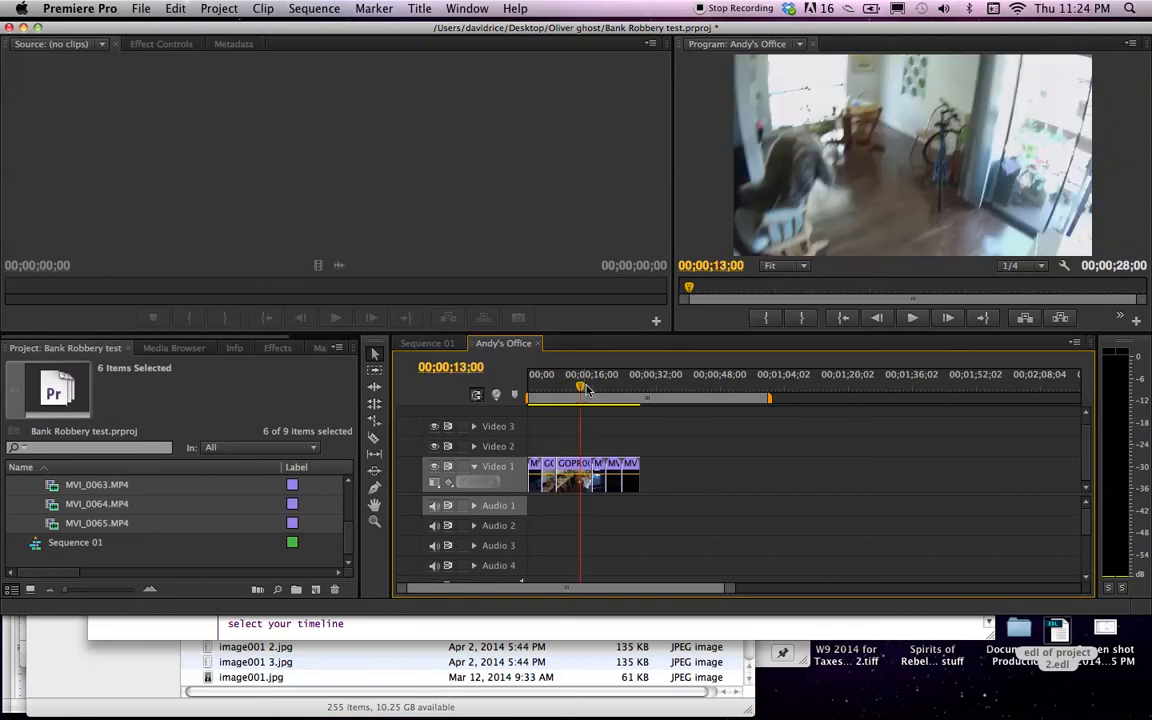
drag(583, 388, 631, 388)
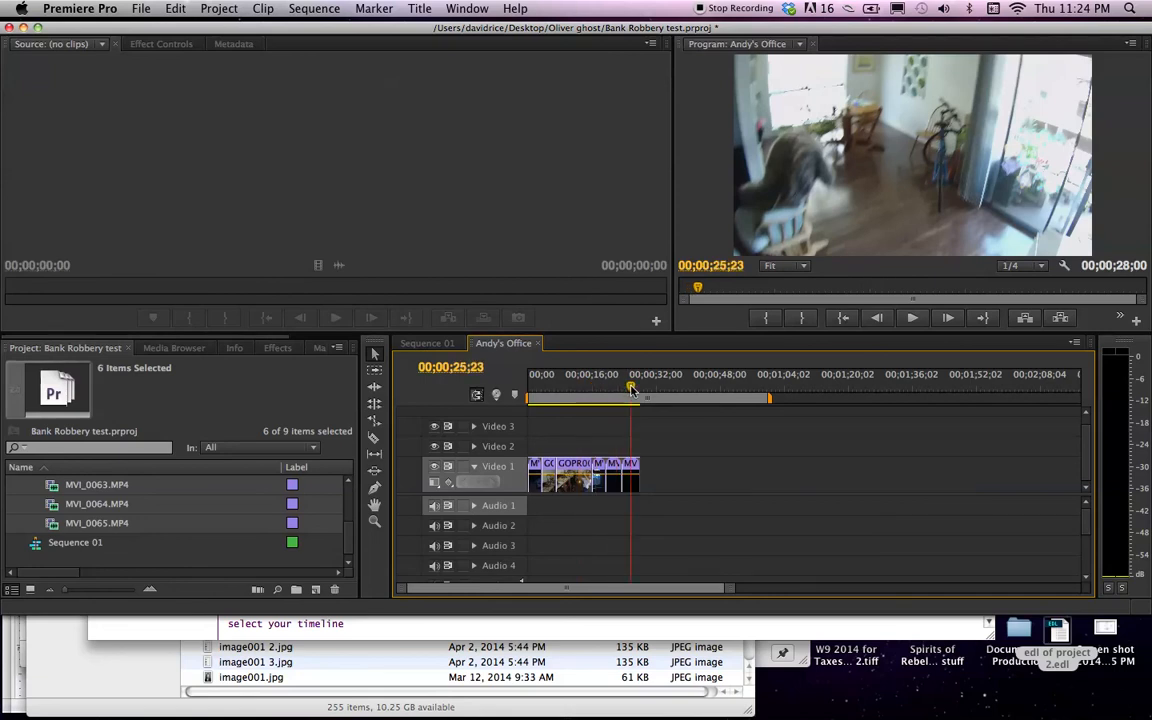
drag(631, 390, 637, 390)
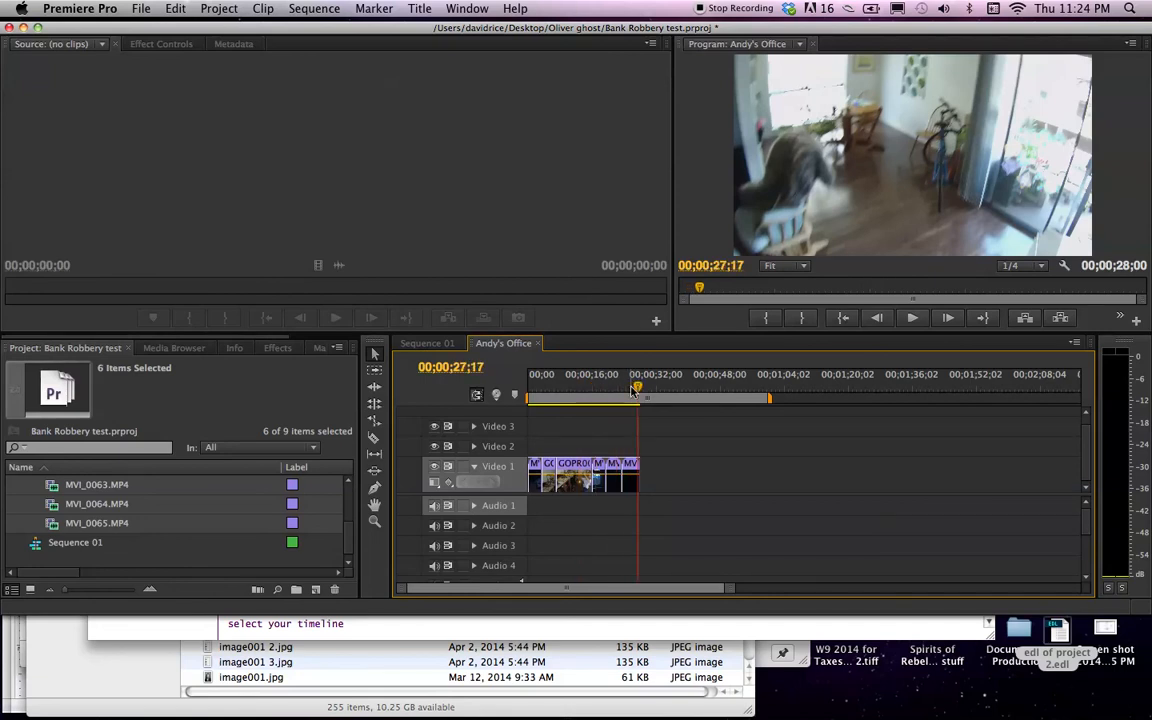